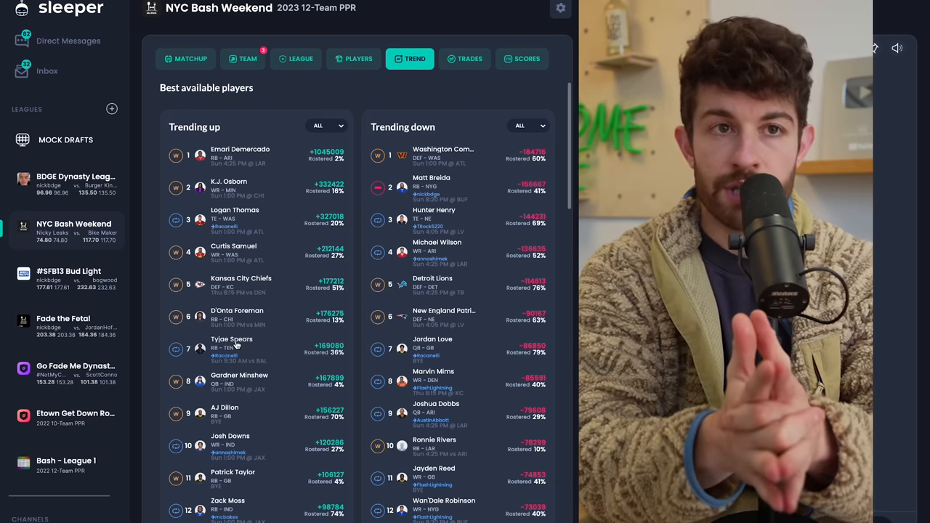
- Scroll down through the Trend tab's Trending up and Trending down player lists
scroll(down, 3)
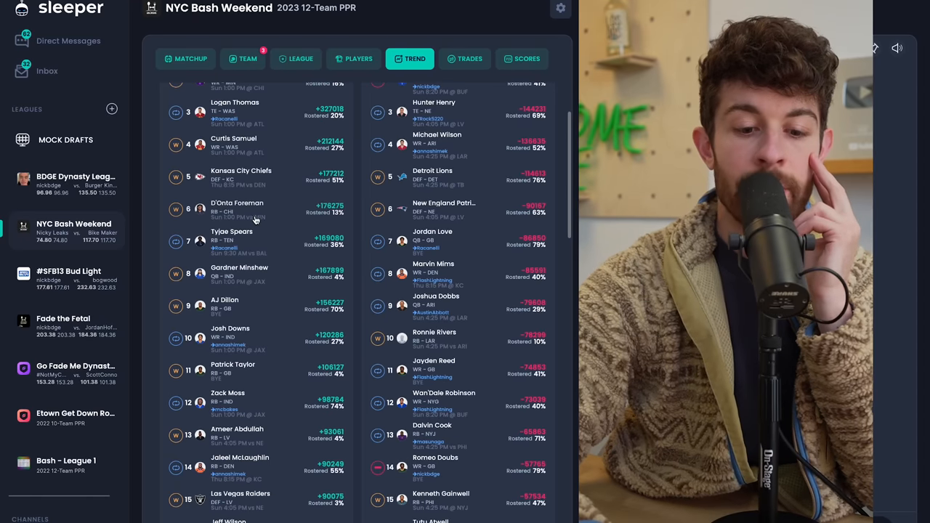
scroll(down, 3)
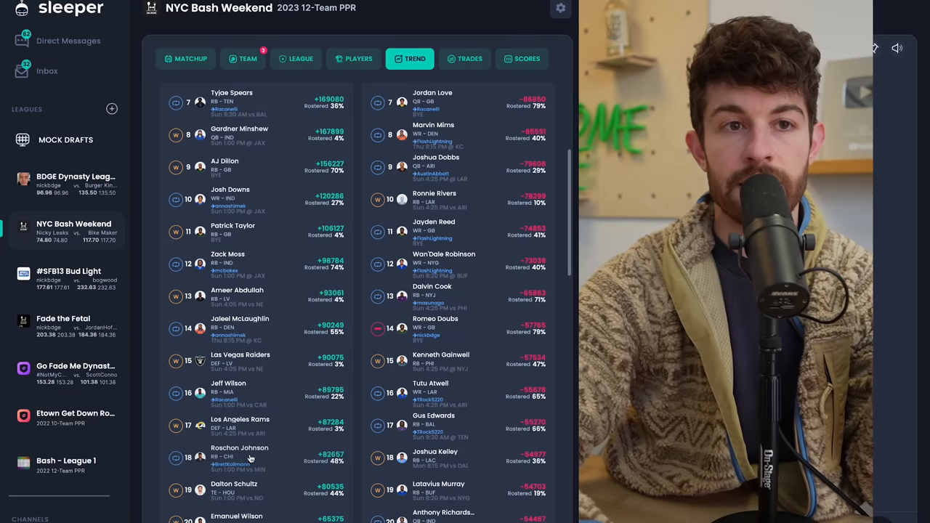
scroll(down, 3)
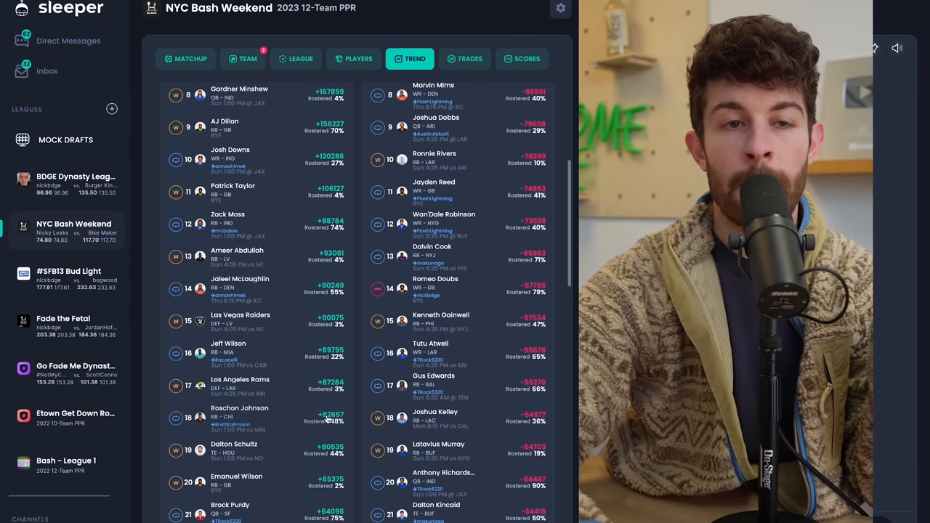
mouse_move(332, 419)
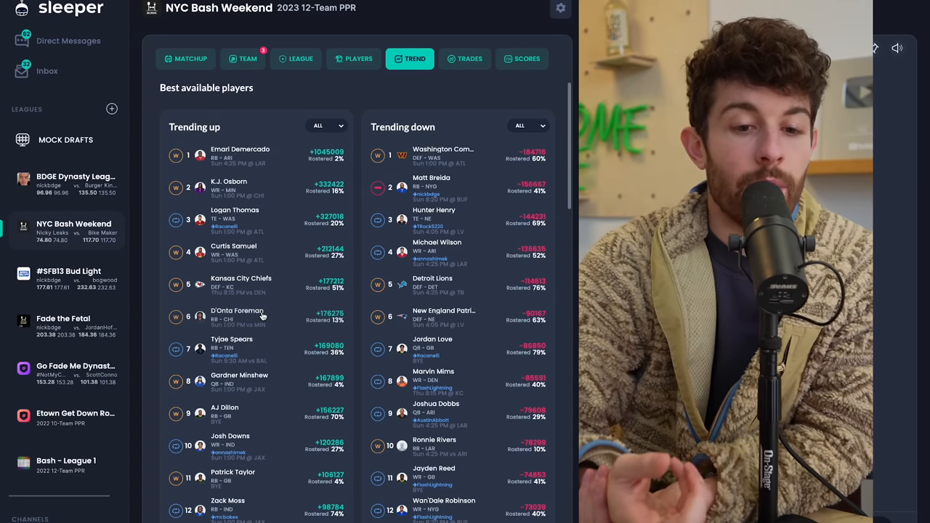
scroll(down, 3)
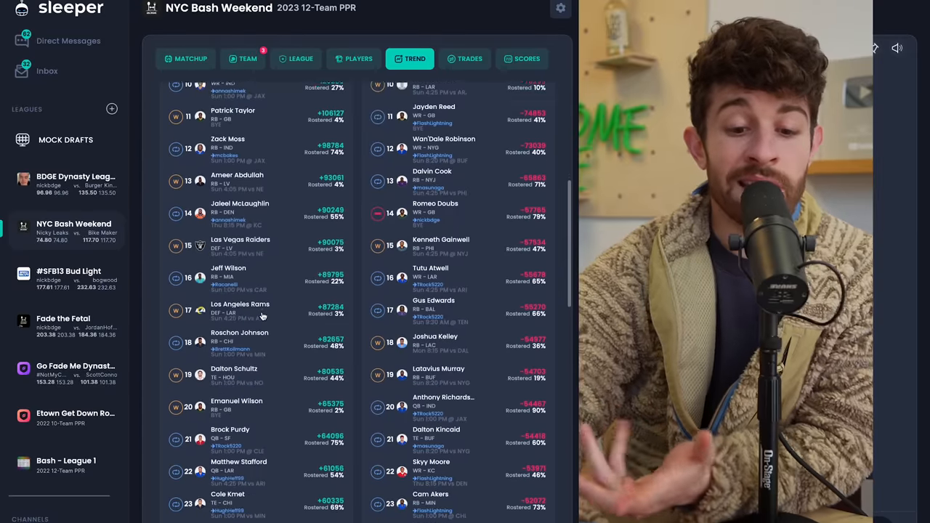
scroll(down, 3)
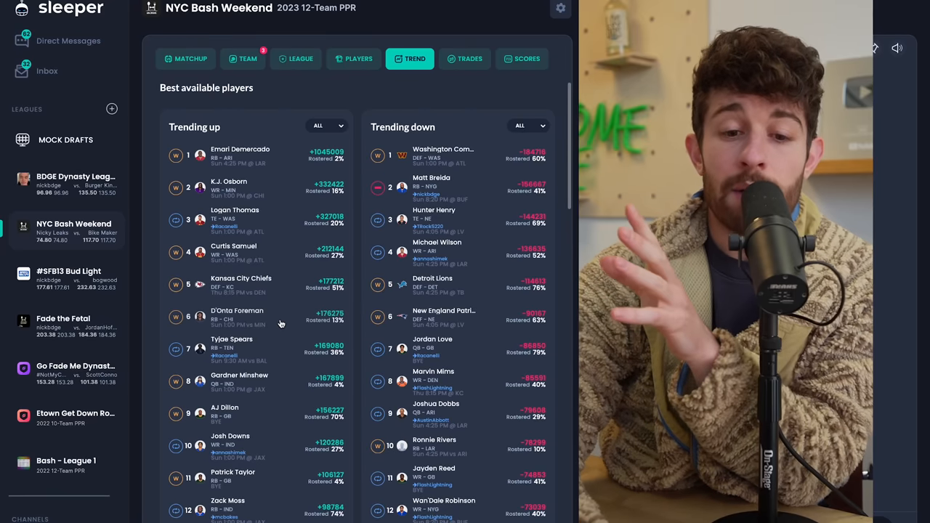
scroll(down, 3)
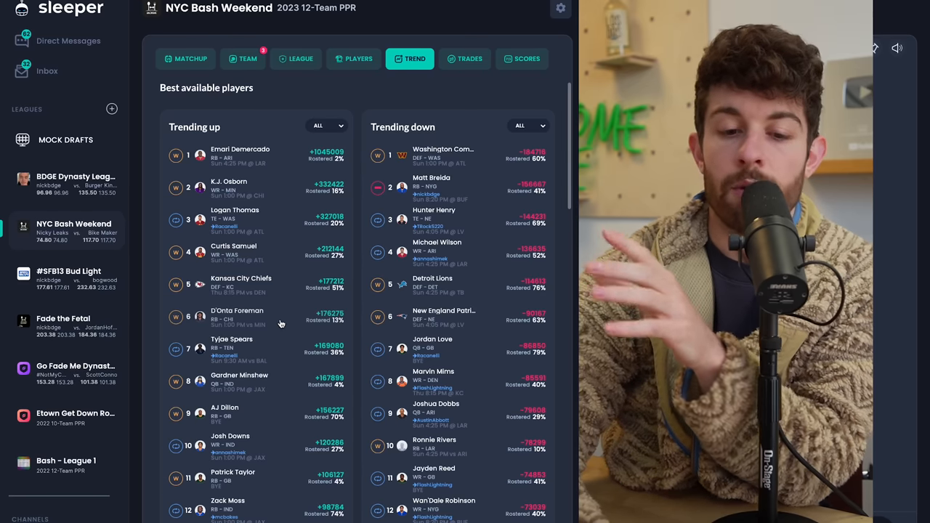
scroll(down, 3)
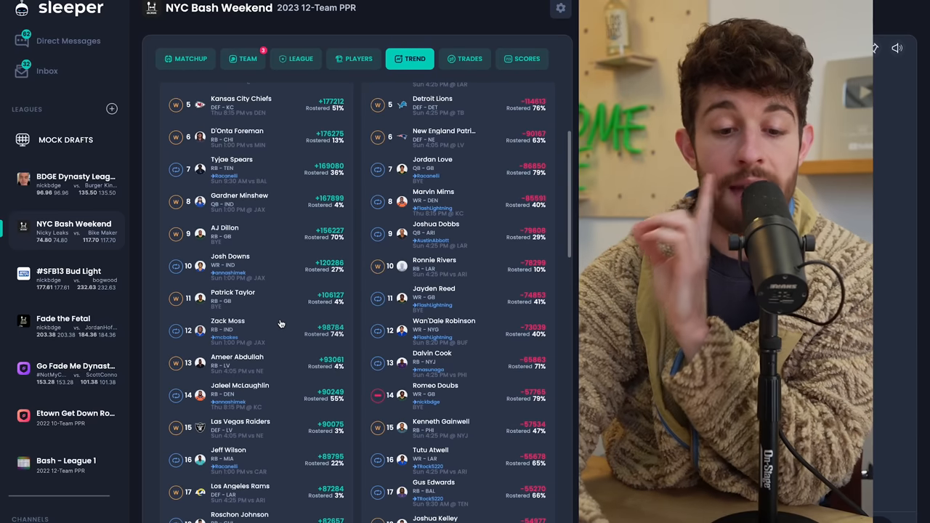
scroll(down, 3)
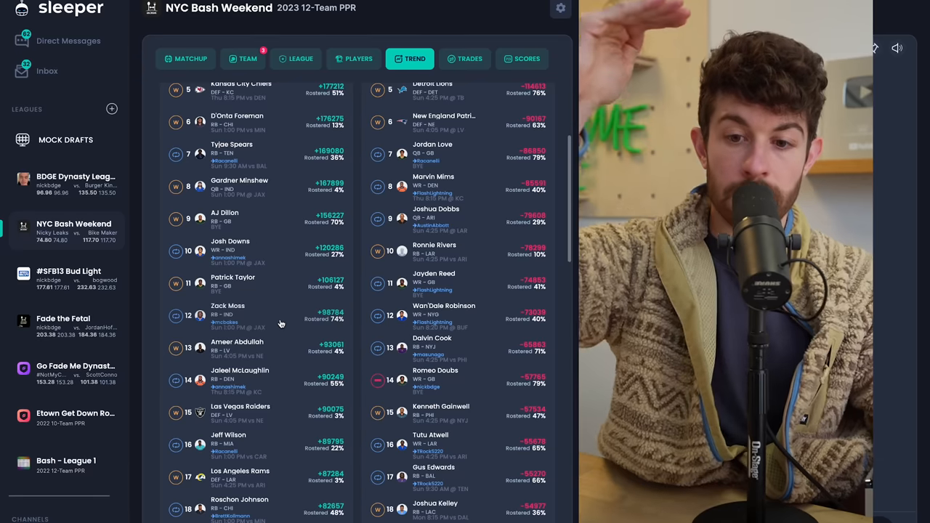
scroll(down, 3)
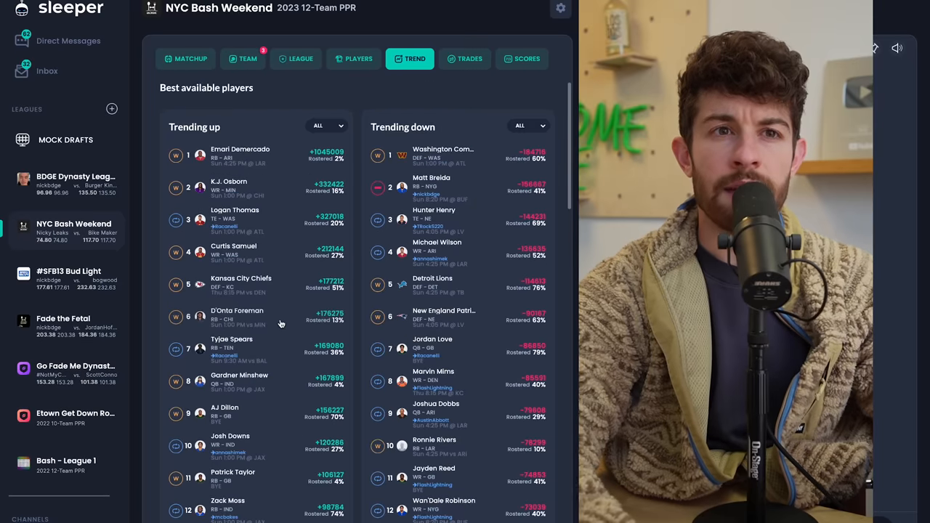
scroll(down, 3)
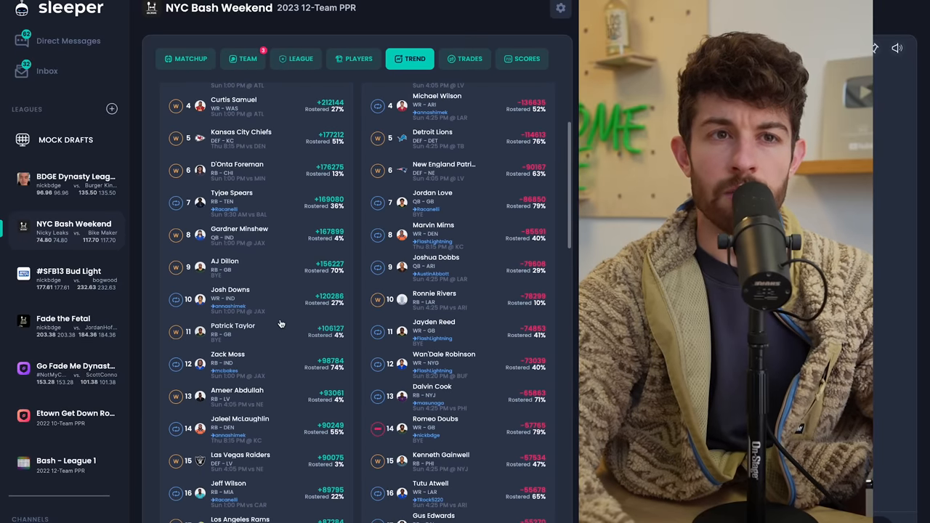
scroll(down, 3)
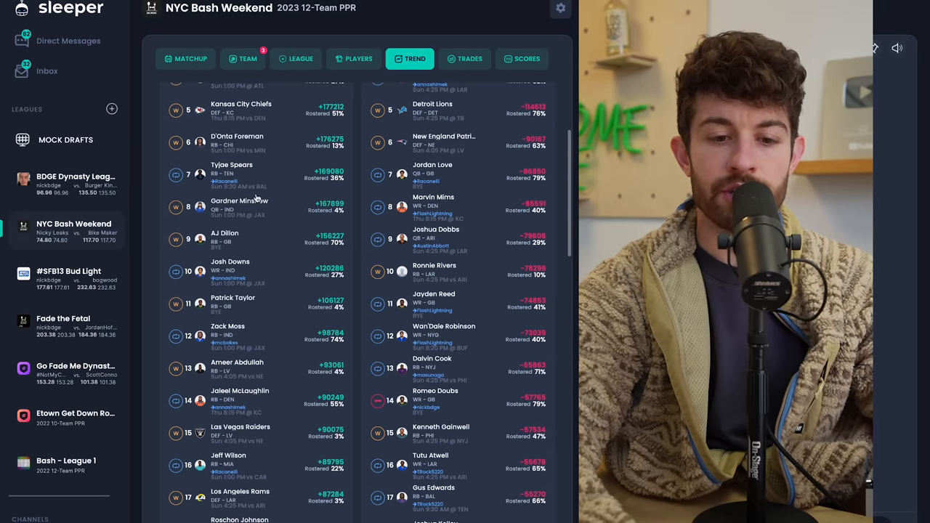
scroll(down, 3)
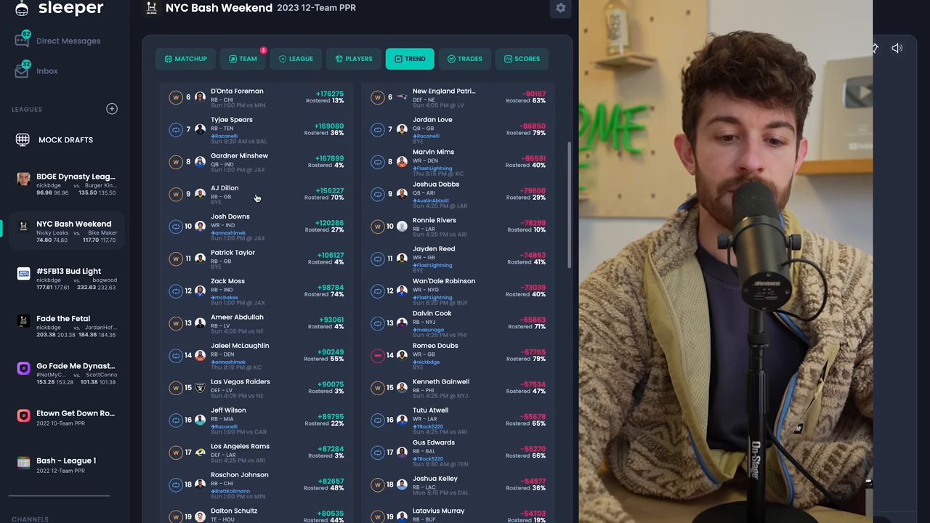
scroll(down, 3)
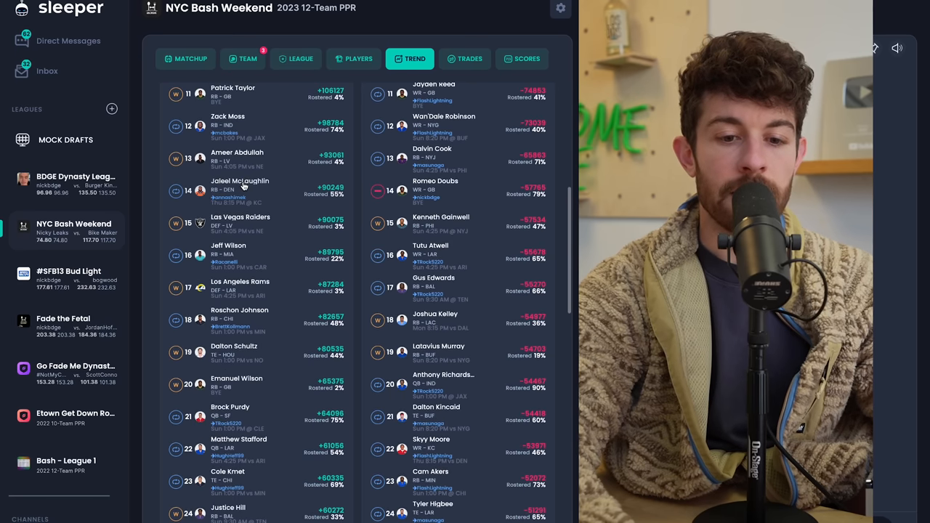
scroll(down, 3)
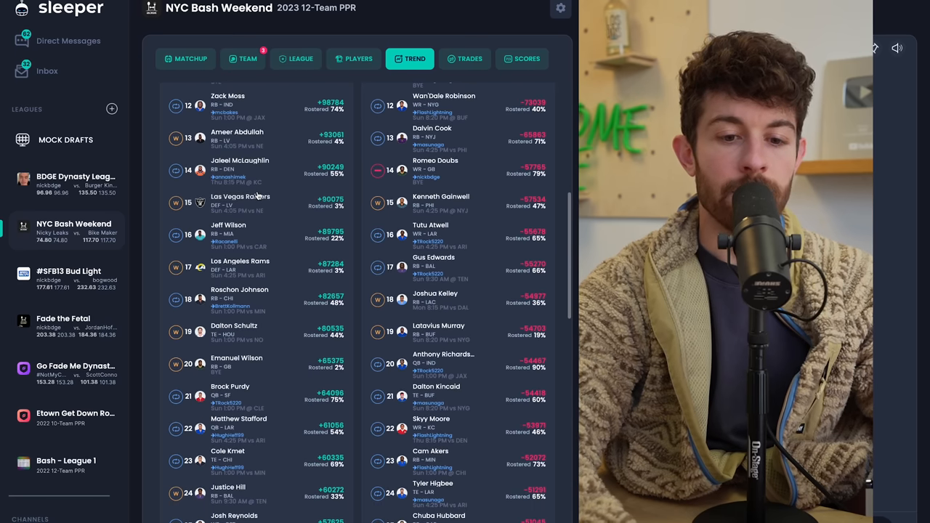
scroll(down, 3)
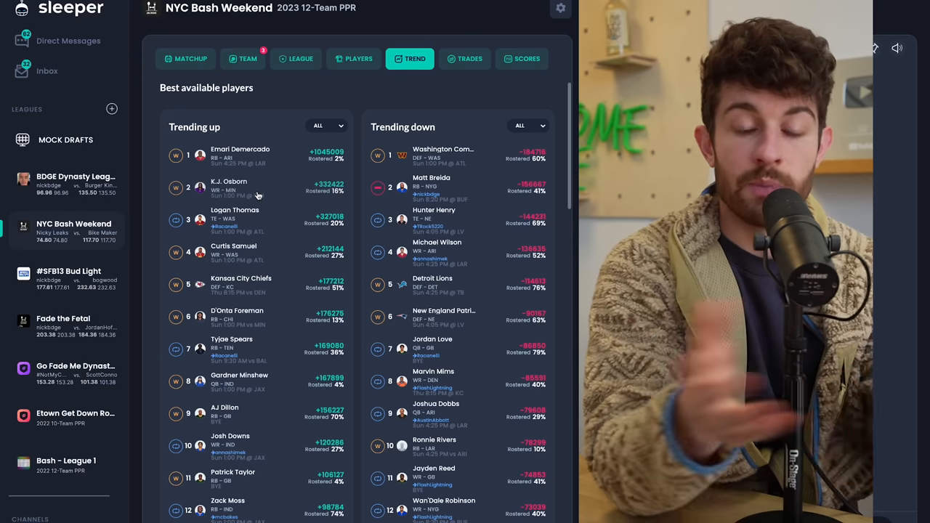
scroll(down, 3)
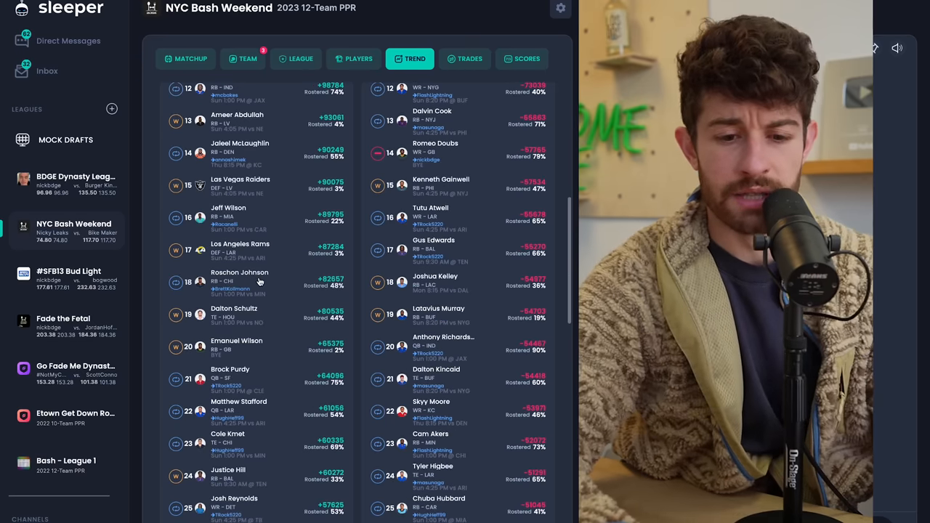
scroll(down, 3)
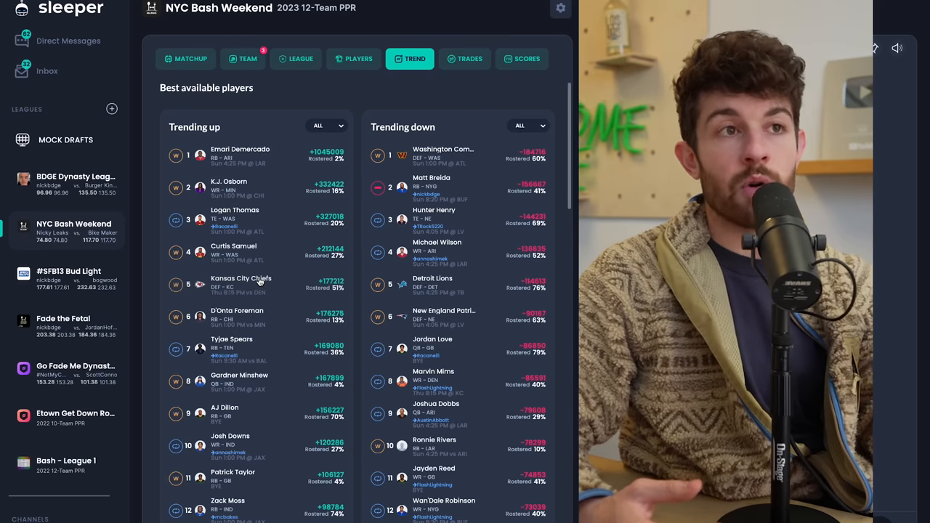
- Briefly check K.J. Osborn's player card and return to the Trend lists
click(230, 188)
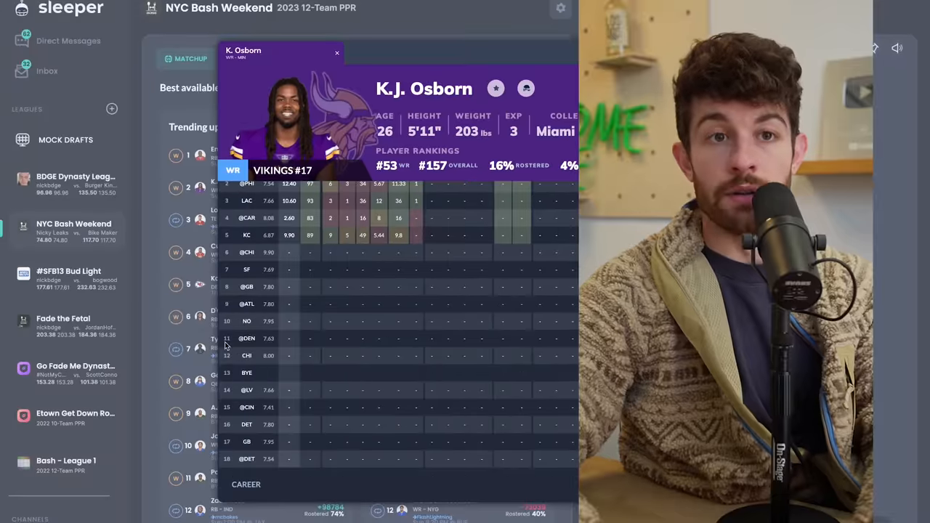
click(337, 52)
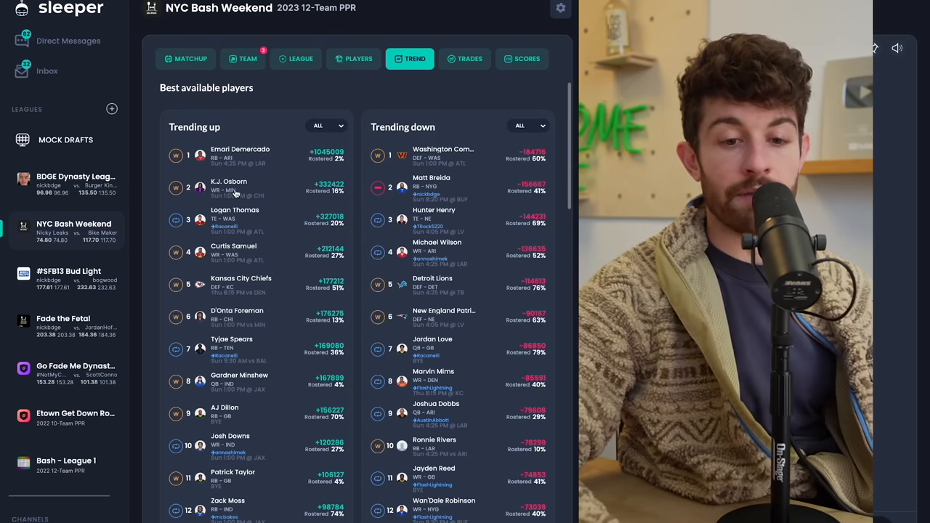
click(233, 187)
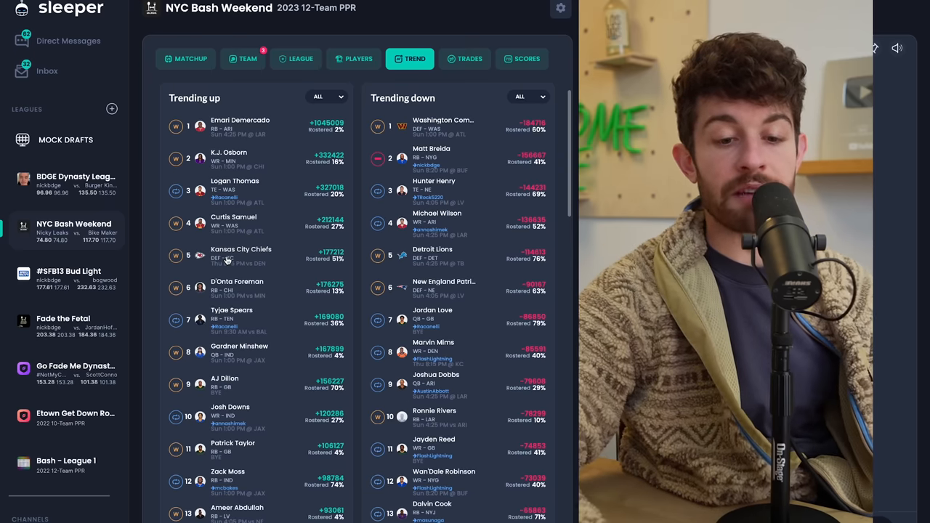
- Open Logan Thomas's player card and scroll to his rankings and 2023 weekly game logs
scroll(down, 3)
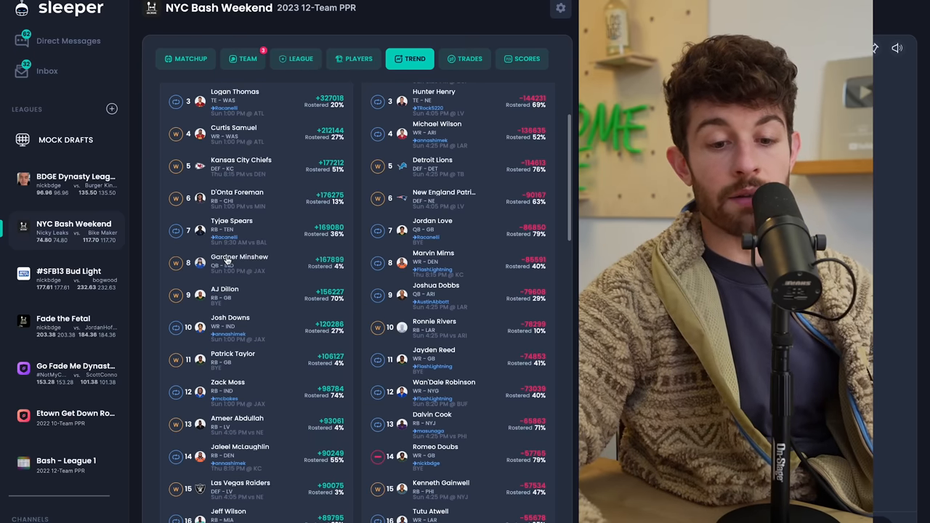
scroll(down, 3)
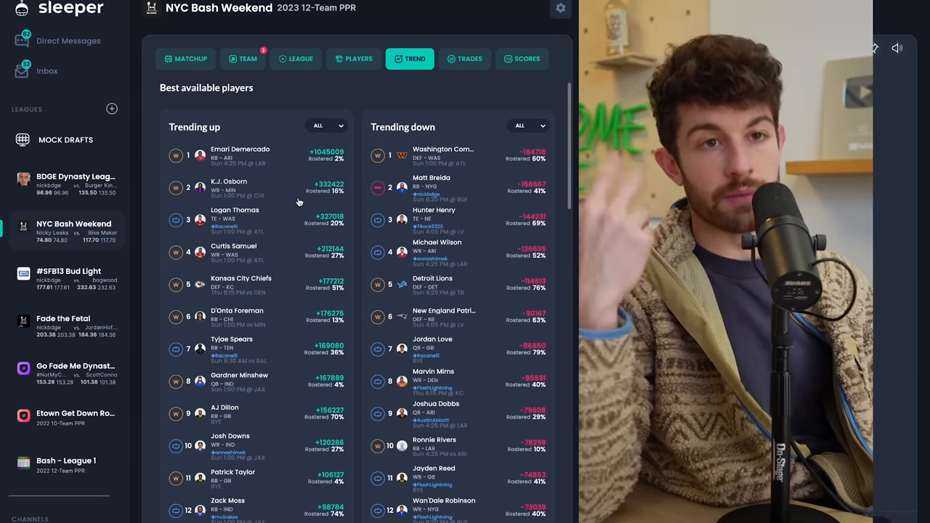
scroll(down, 3)
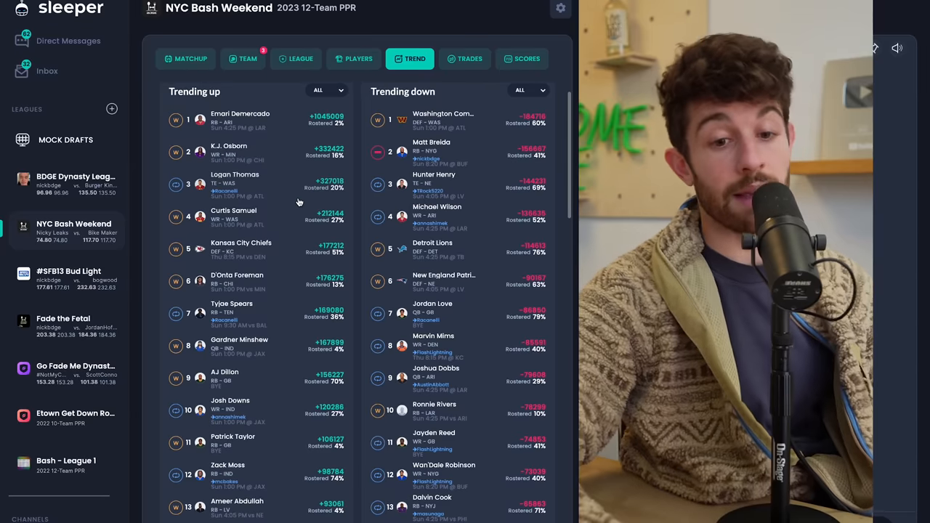
scroll(down, 3)
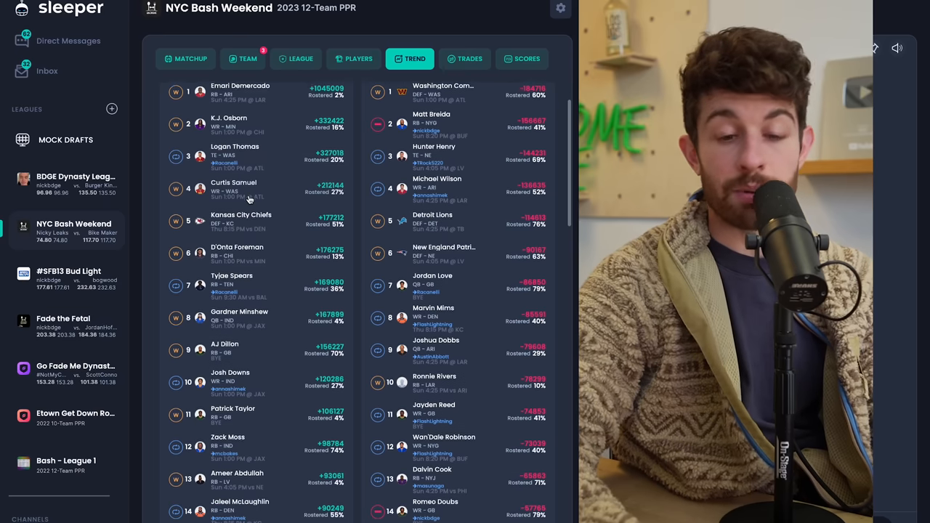
scroll(down, 3)
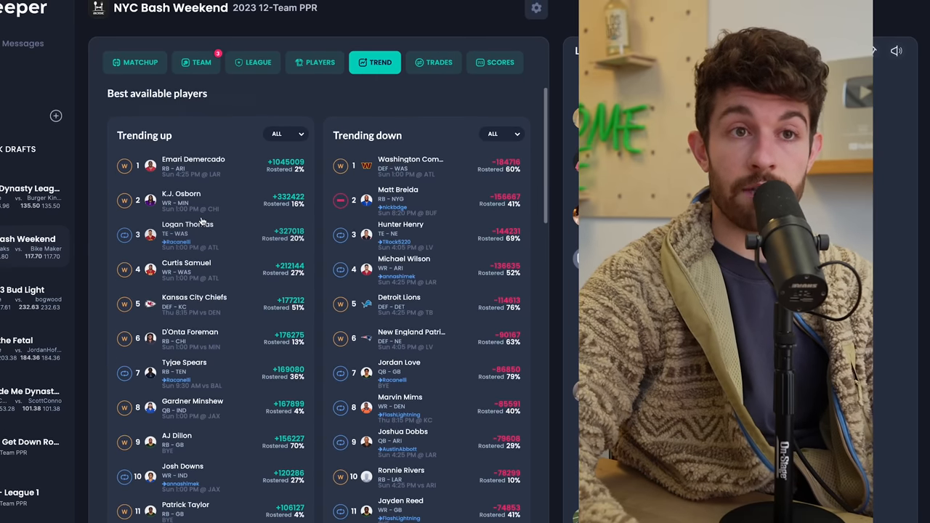
scroll(down, 3)
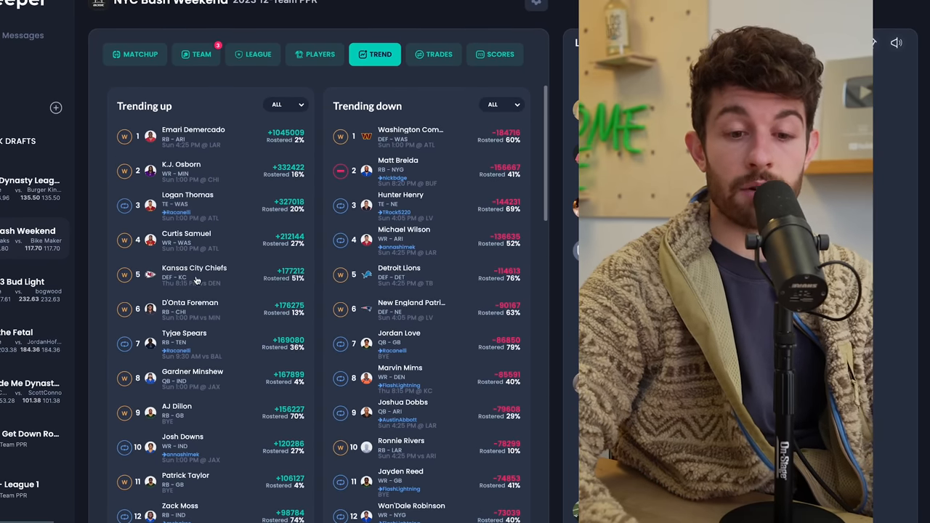
scroll(down, 3)
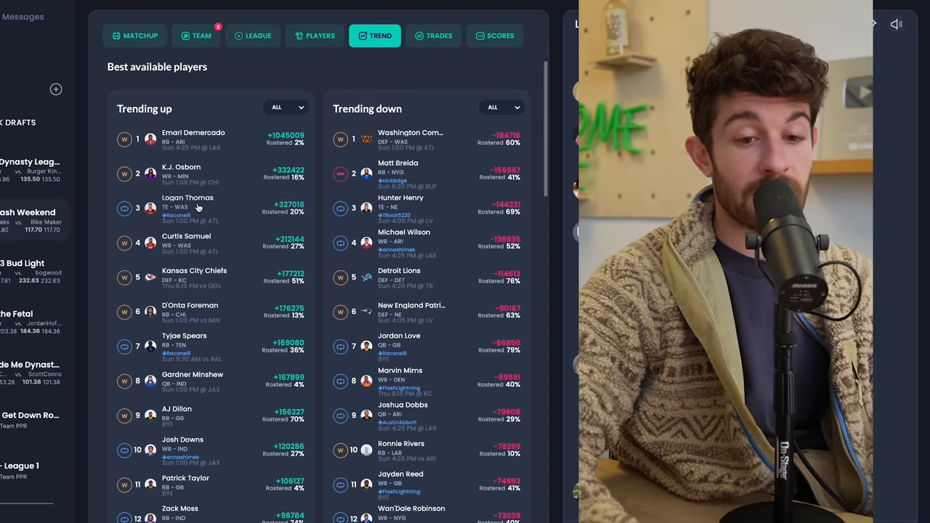
click(187, 207)
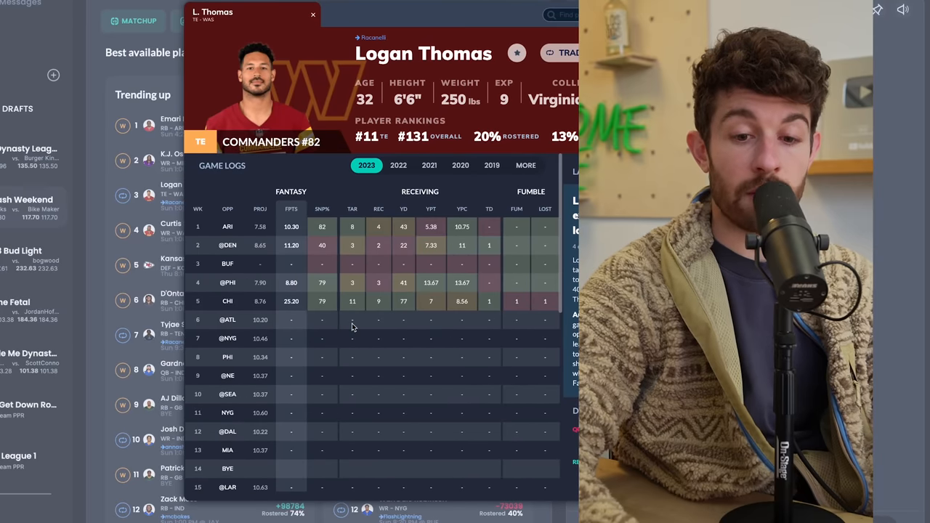
mouse_move(328, 231)
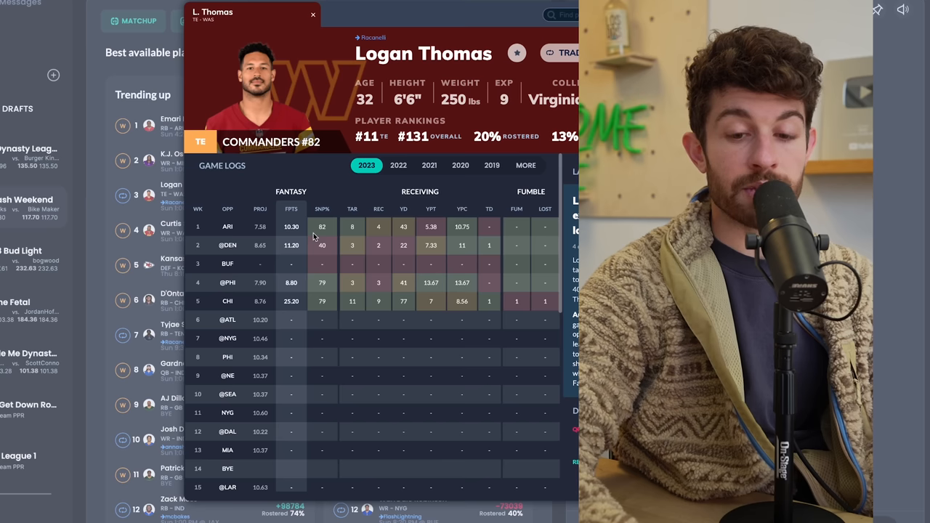
mouse_move(410, 232)
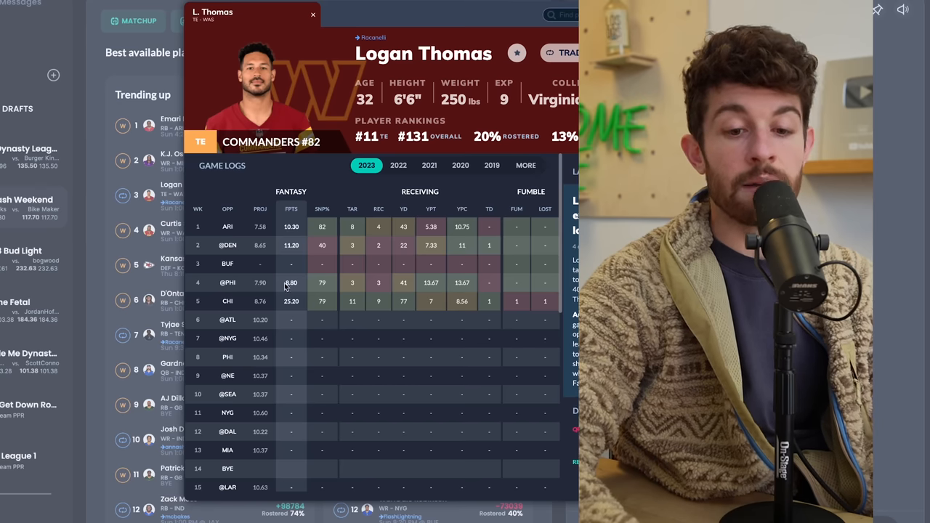
mouse_move(348, 282)
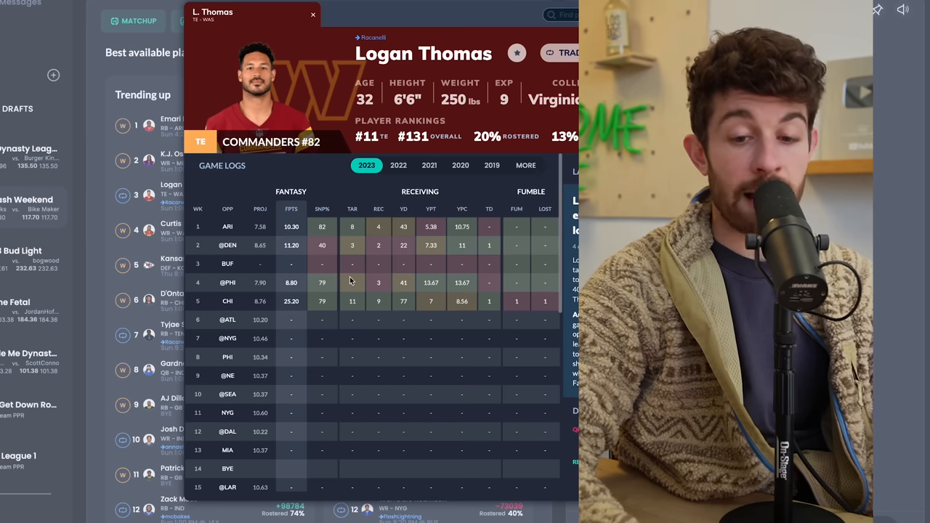
scroll(down, 3)
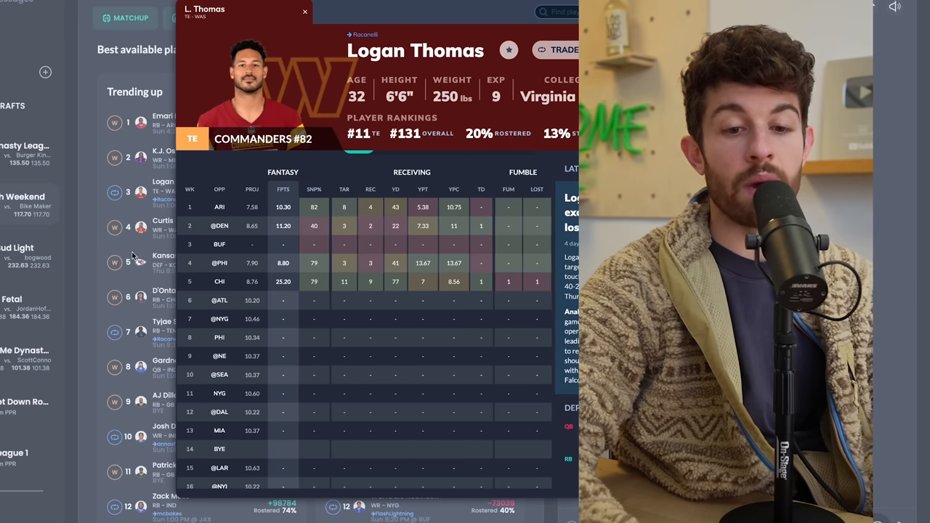
- Close Logan Thomas's card and scroll the Trend lists down past Curtis Samuel toward Jeff Wilson
click(305, 11)
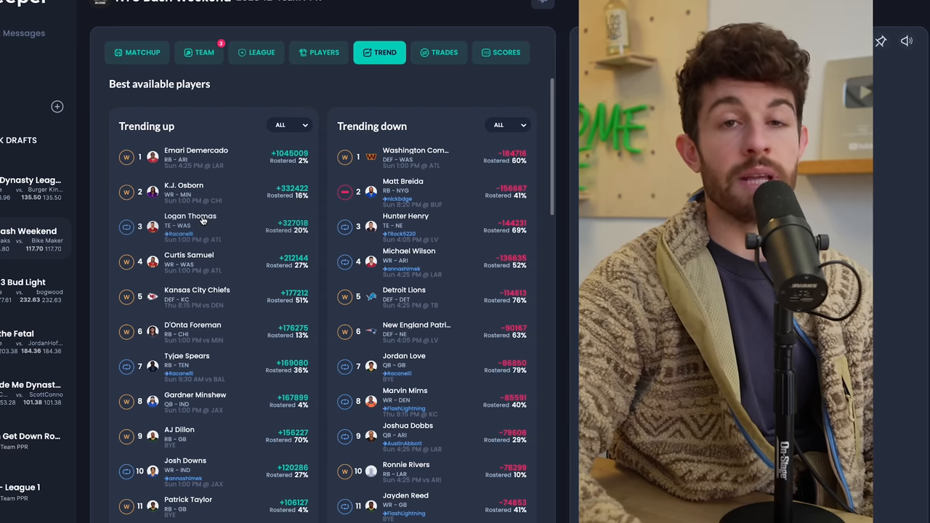
scroll(down, 3)
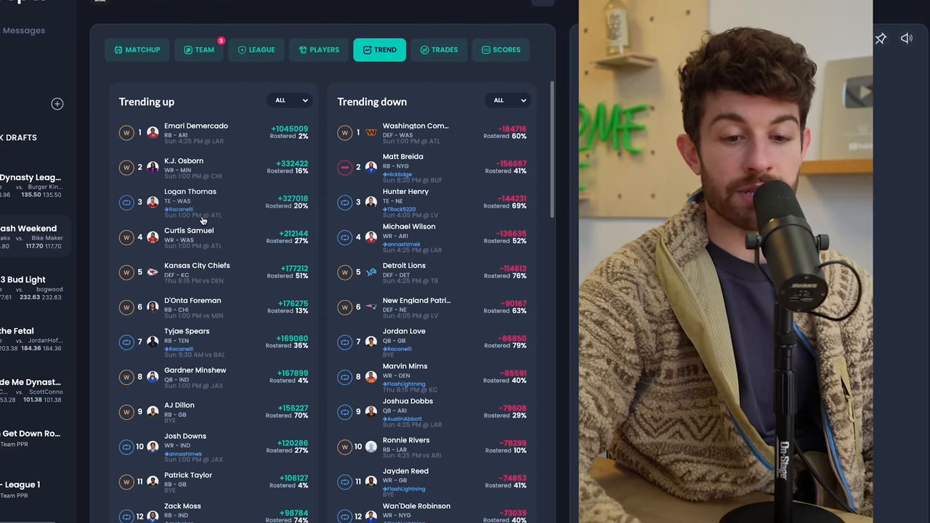
scroll(down, 3)
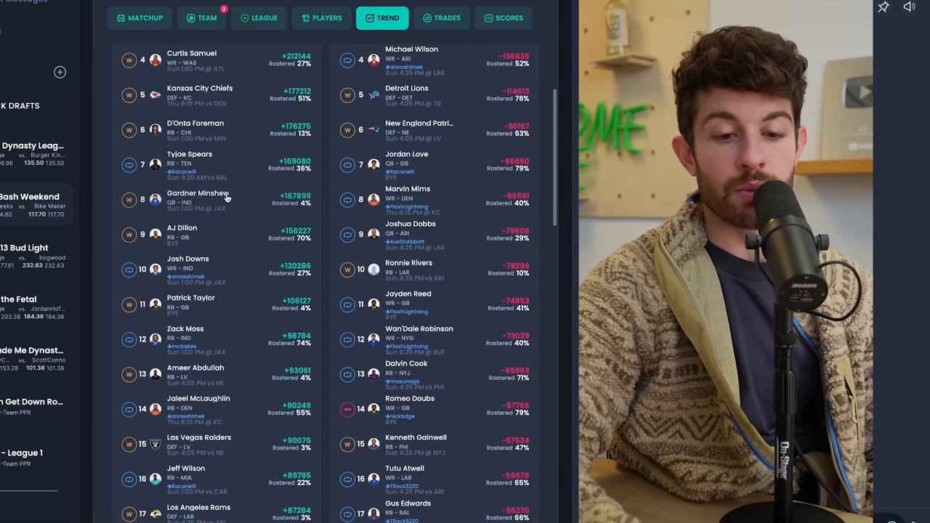
scroll(down, 3)
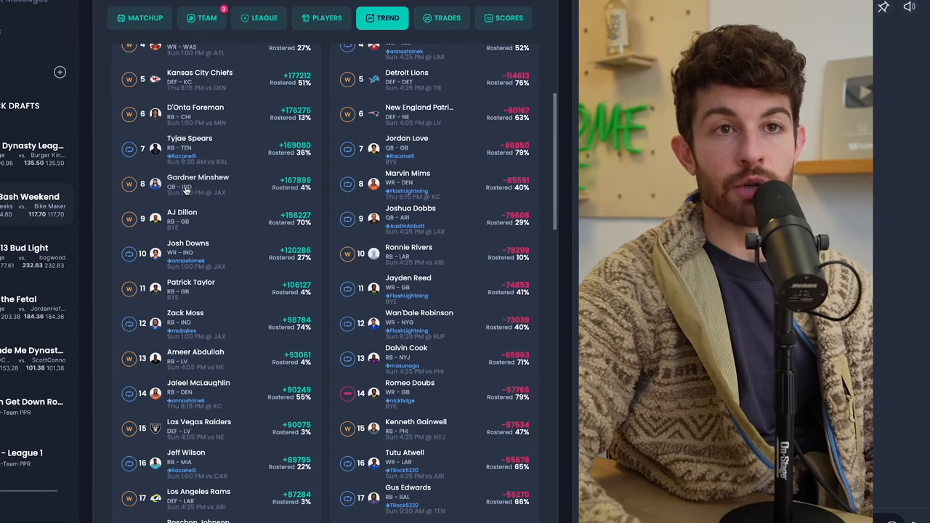
click(197, 180)
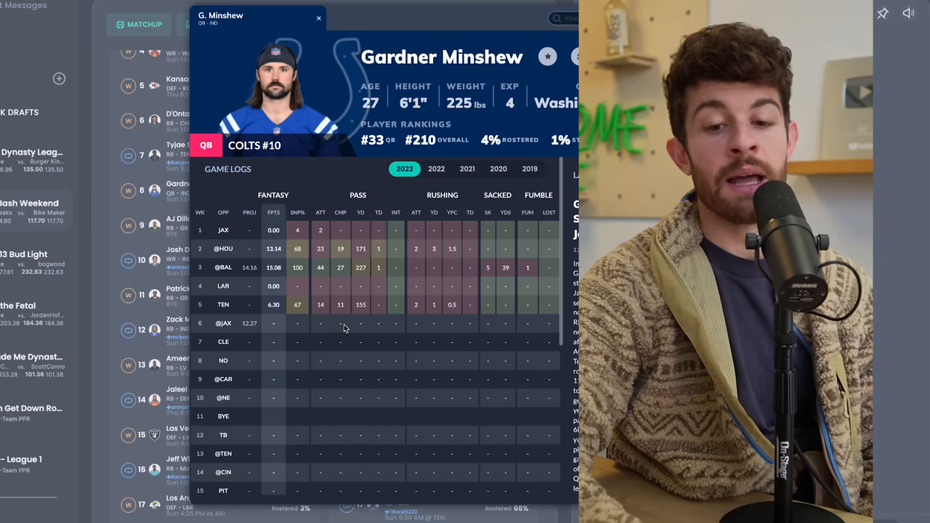
mouse_move(136, 244)
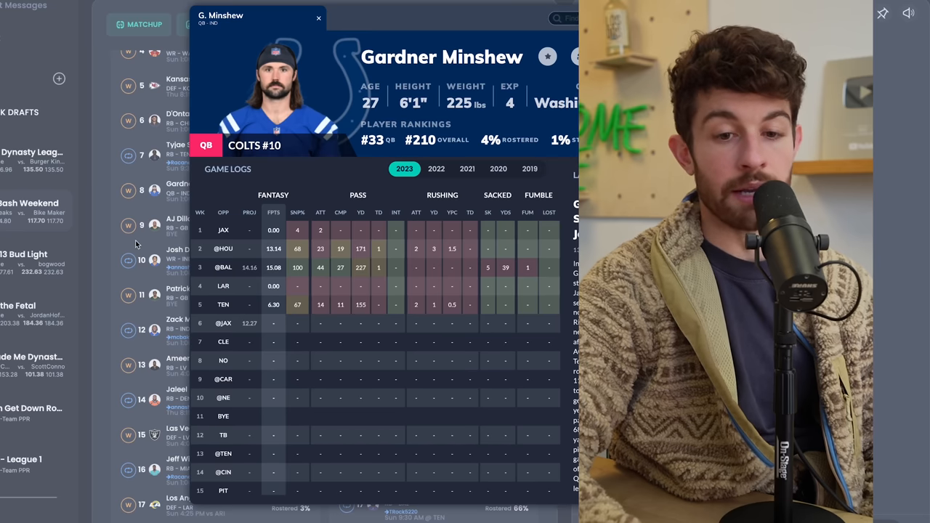
click(318, 17)
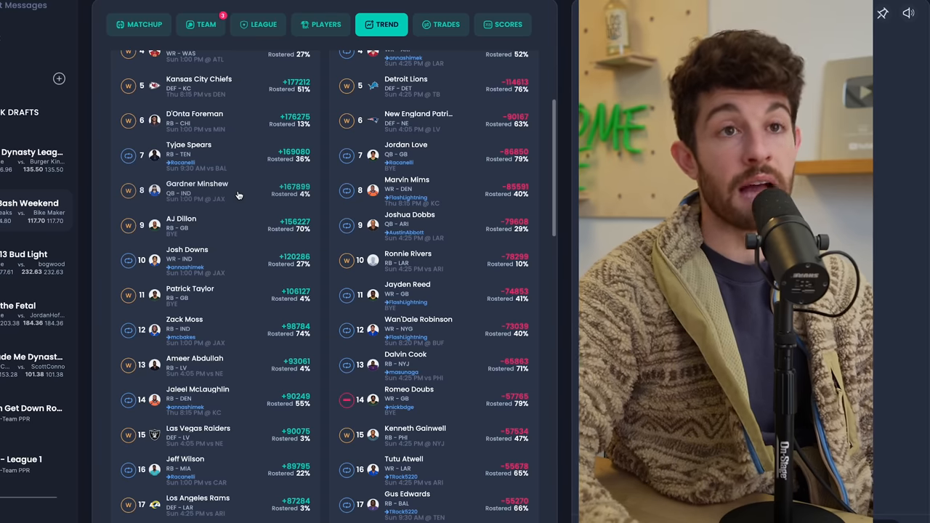
- Open Josh Downs's player card showing his rankings and 2023 weekly receiving game logs
scroll(down, 3)
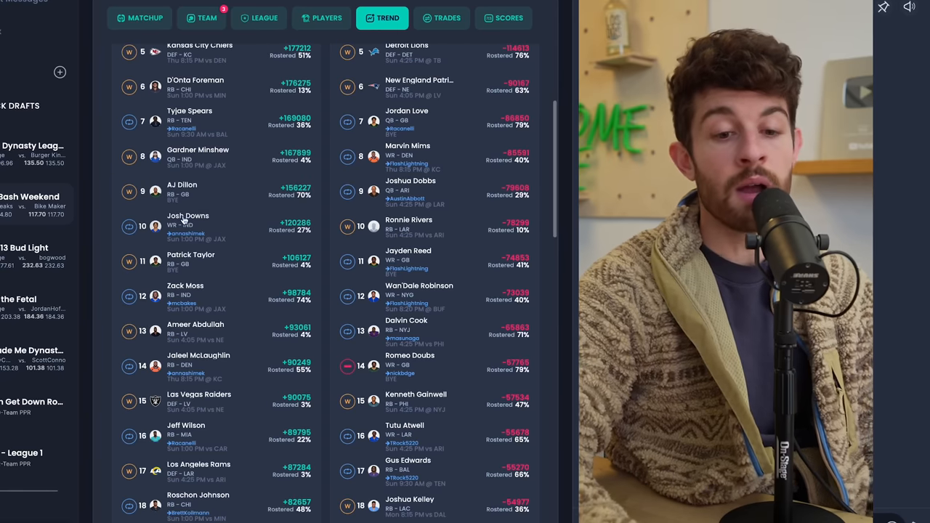
click(188, 220)
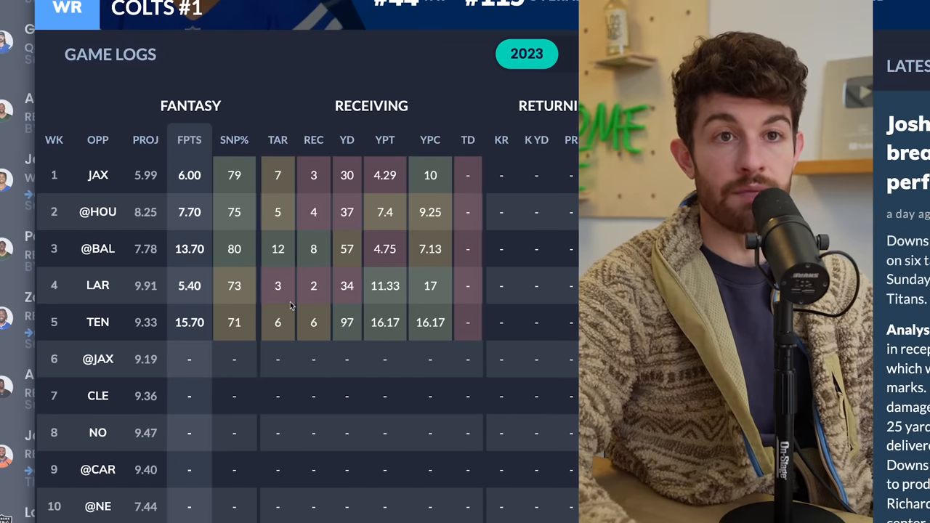
scroll(down, 3)
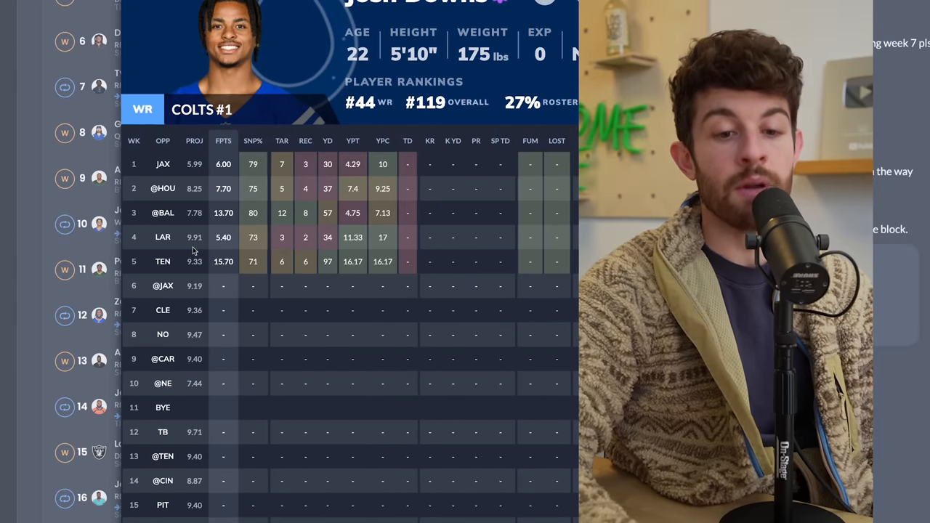
mouse_move(250, 284)
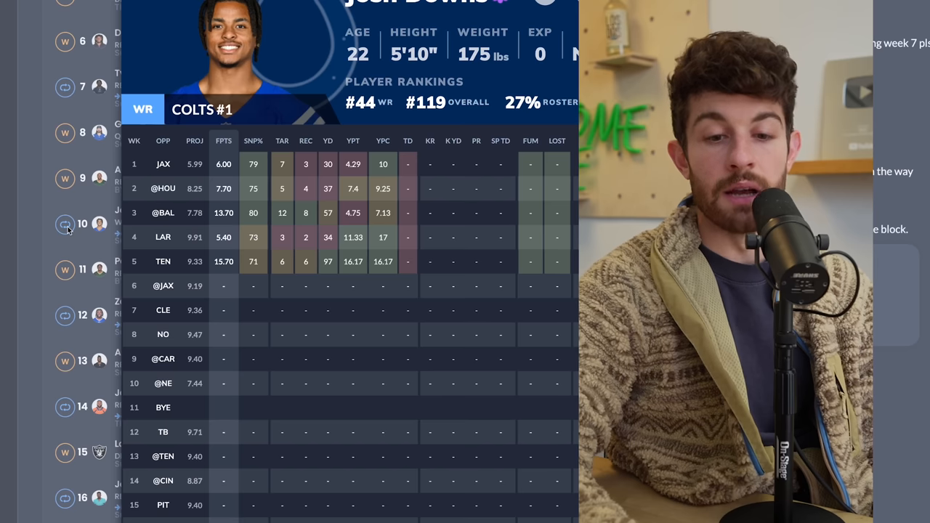
mouse_move(320, 323)
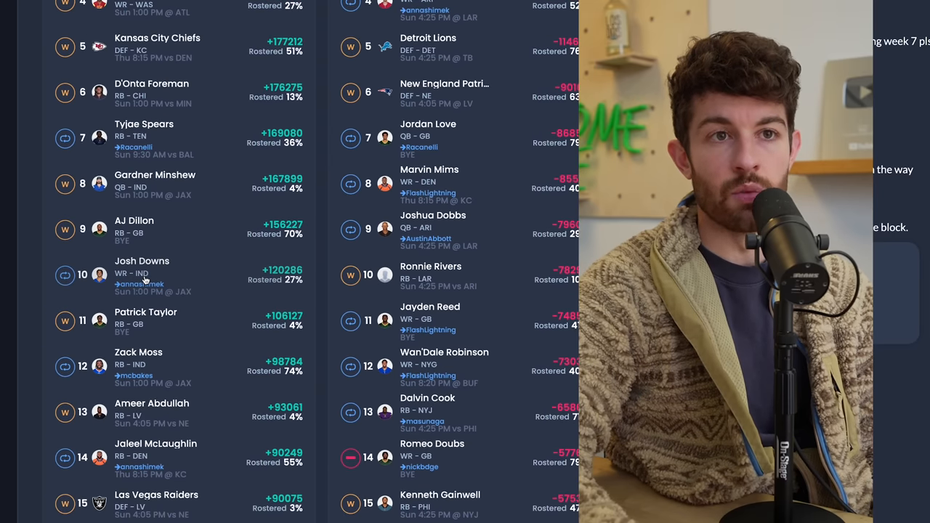
scroll(down, 3)
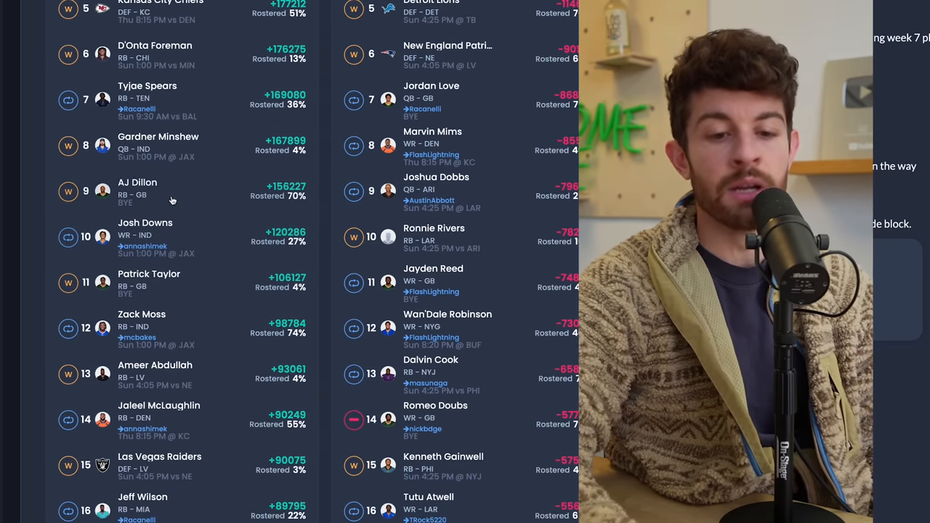
scroll(down, 3)
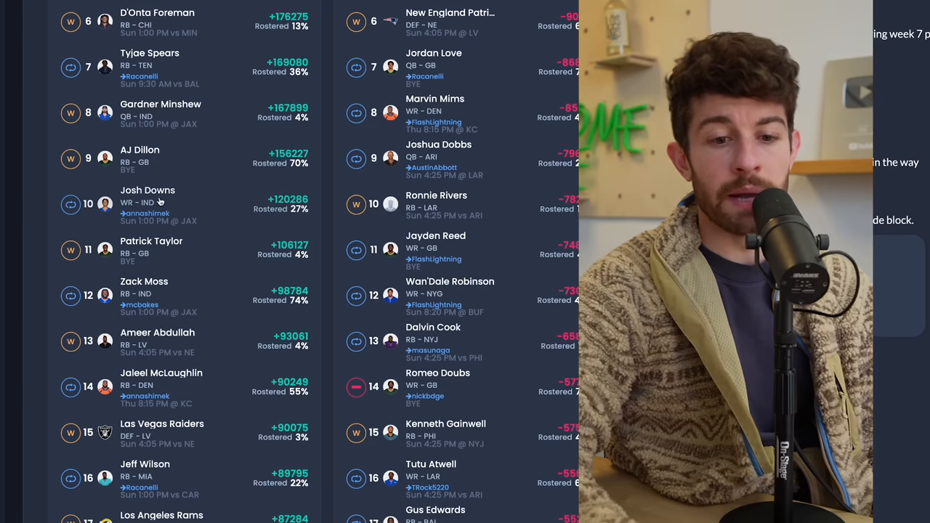
scroll(down, 3)
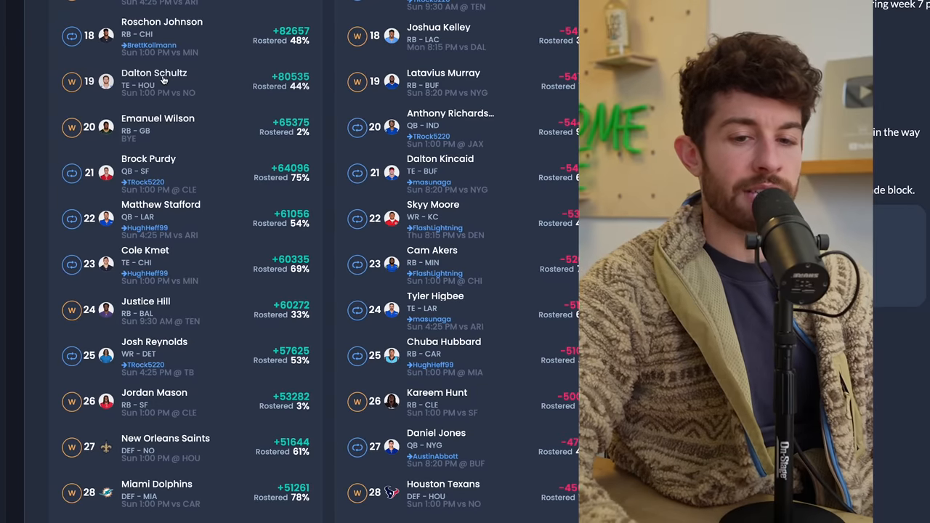
scroll(down, 3)
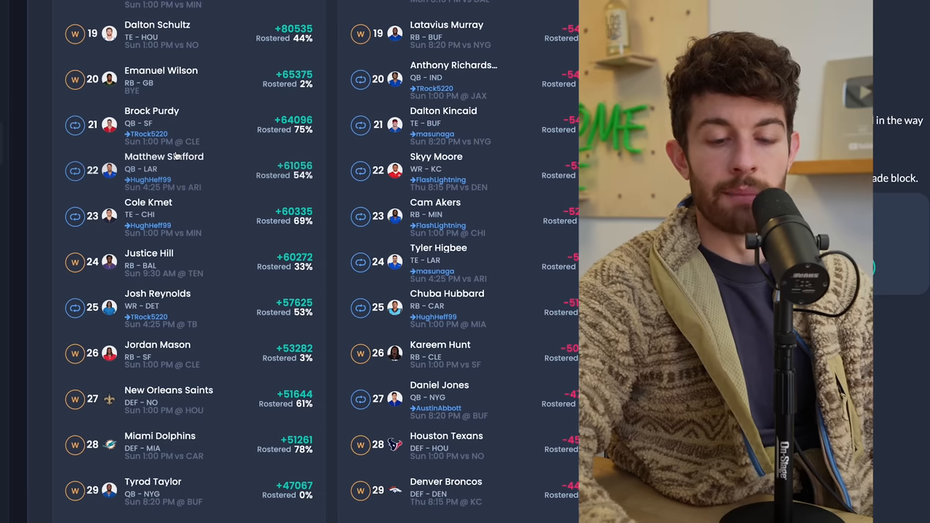
scroll(down, 3)
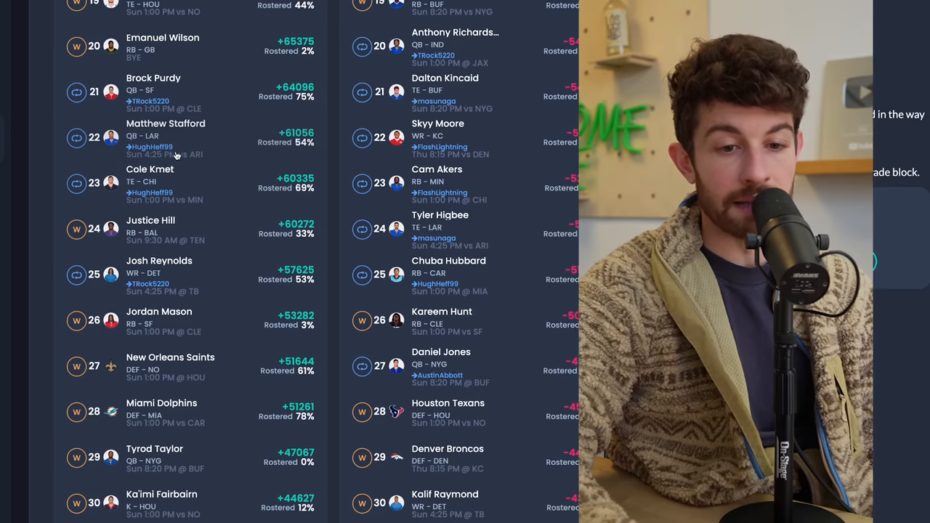
scroll(down, 3)
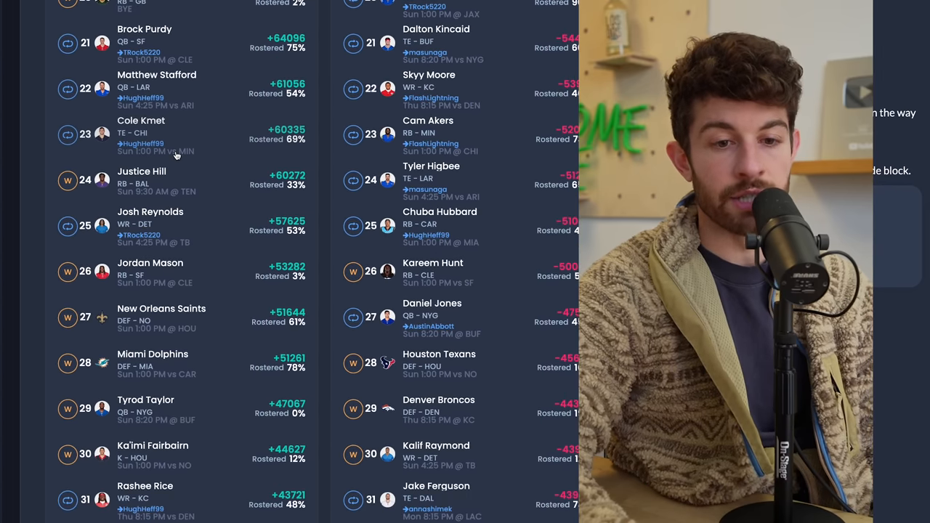
scroll(down, 3)
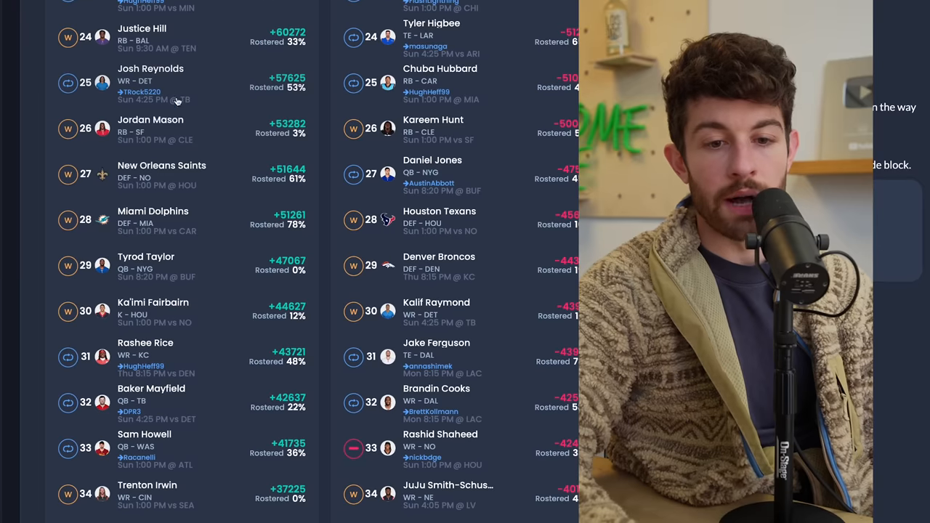
scroll(down, 3)
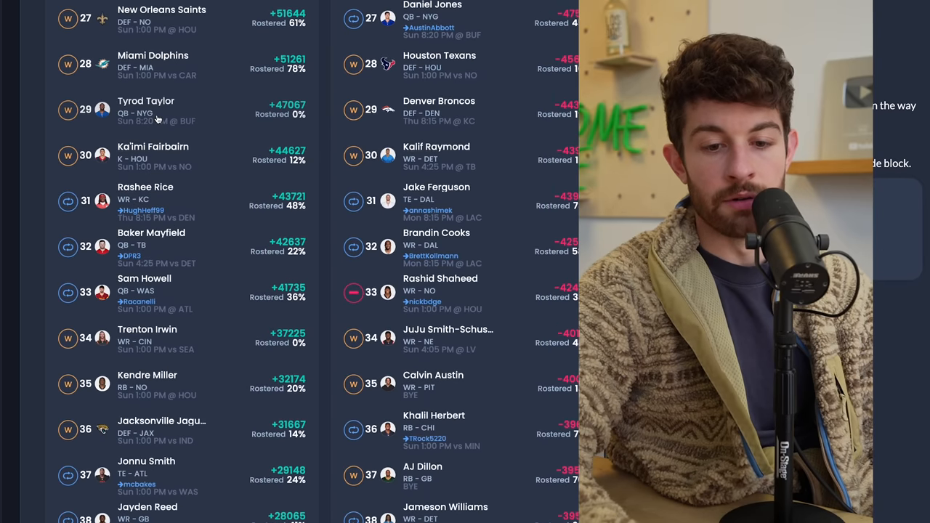
scroll(down, 3)
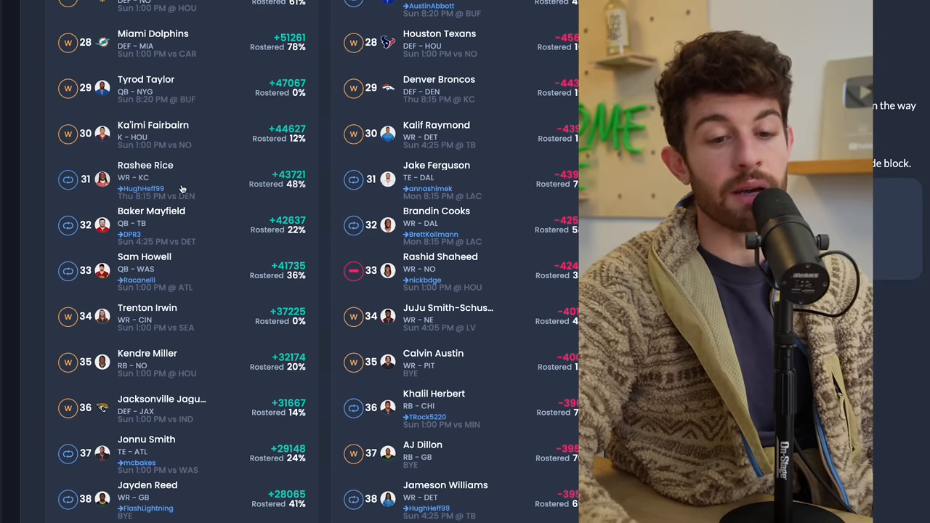
click(146, 180)
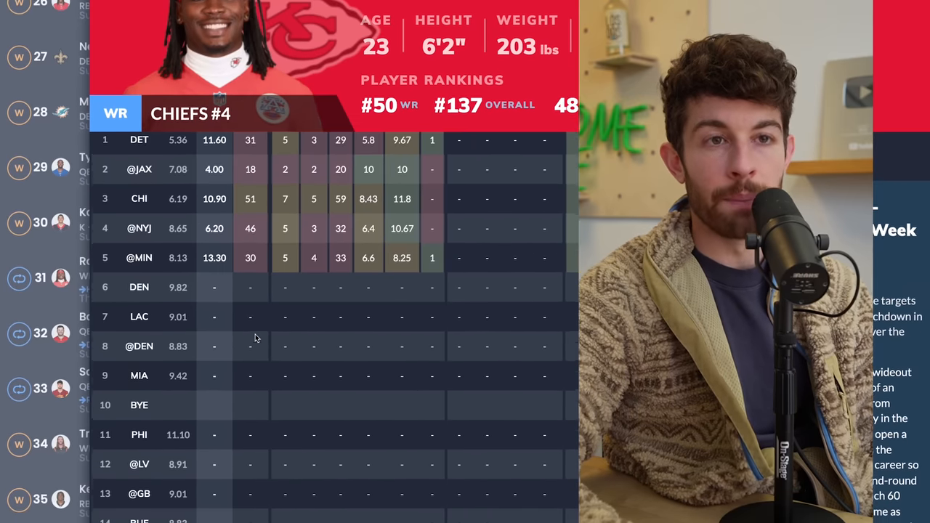
scroll(down, 3)
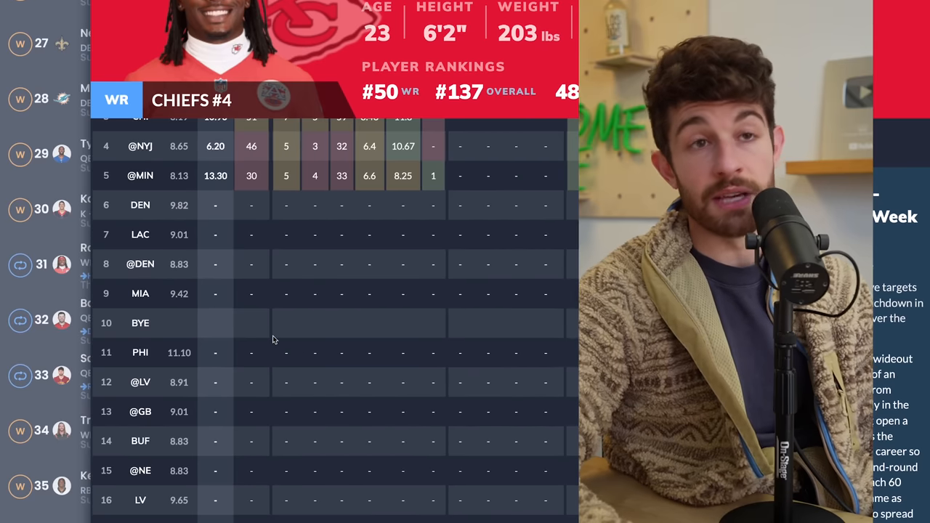
scroll(down, 3)
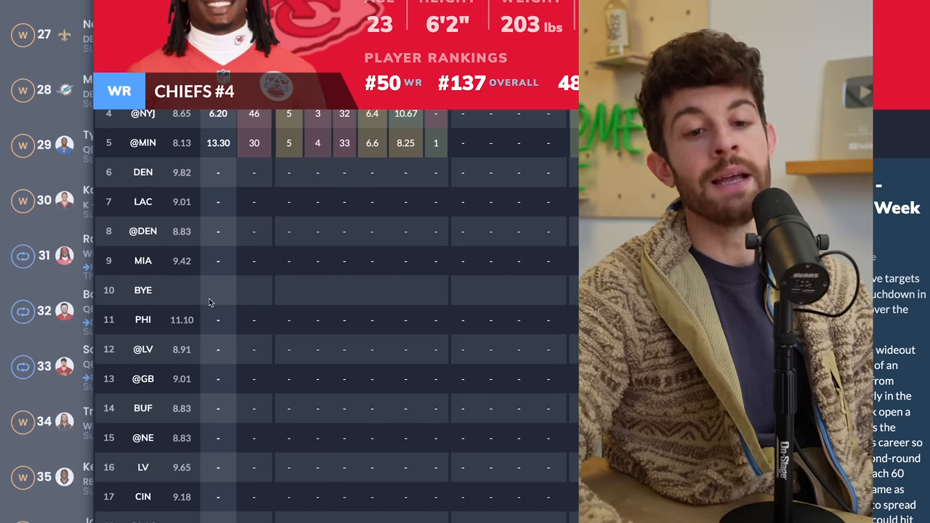
mouse_move(266, 237)
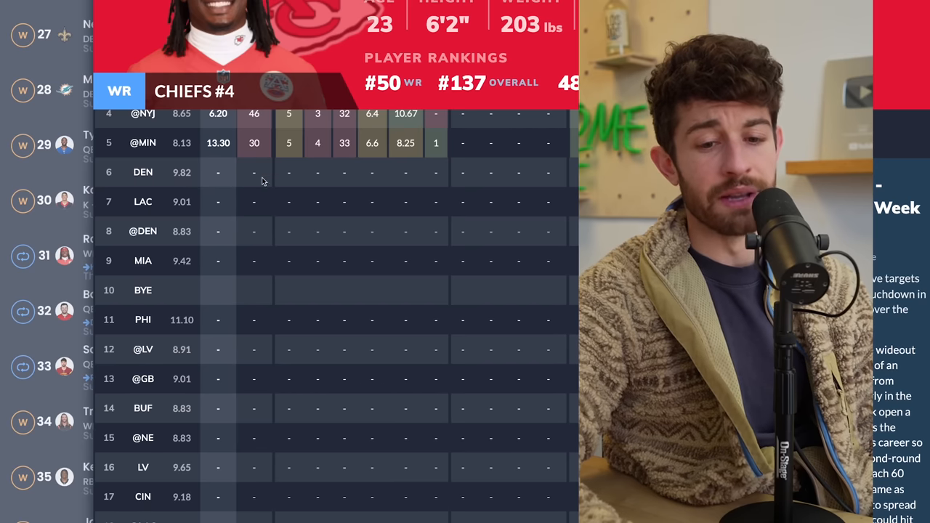
mouse_move(166, 236)
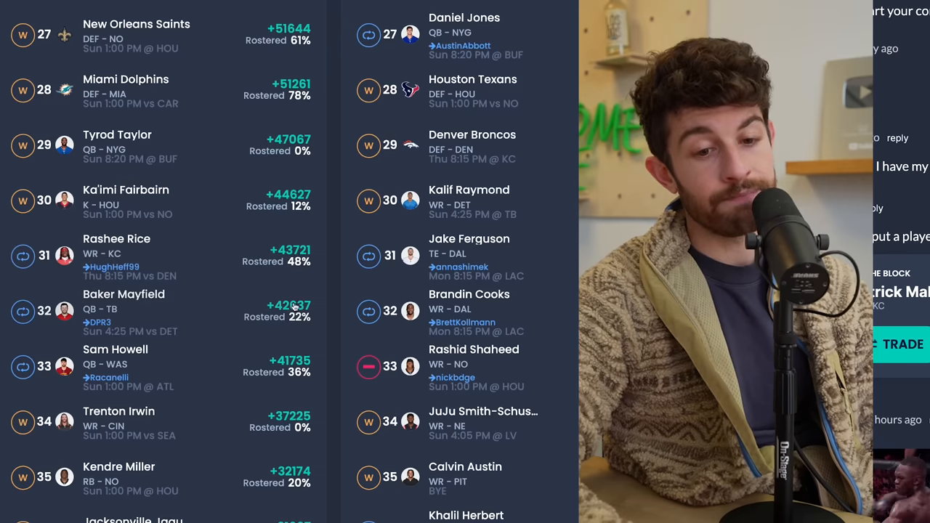
scroll(down, 3)
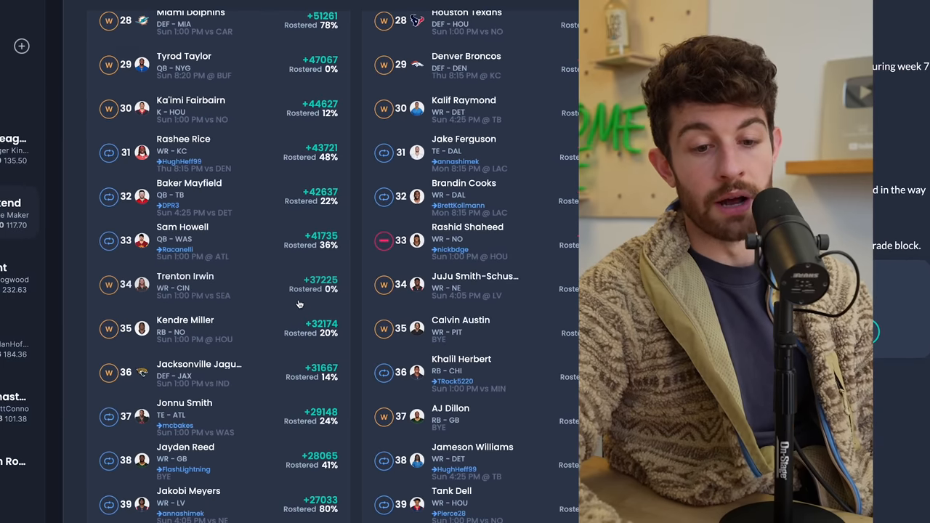
scroll(down, 3)
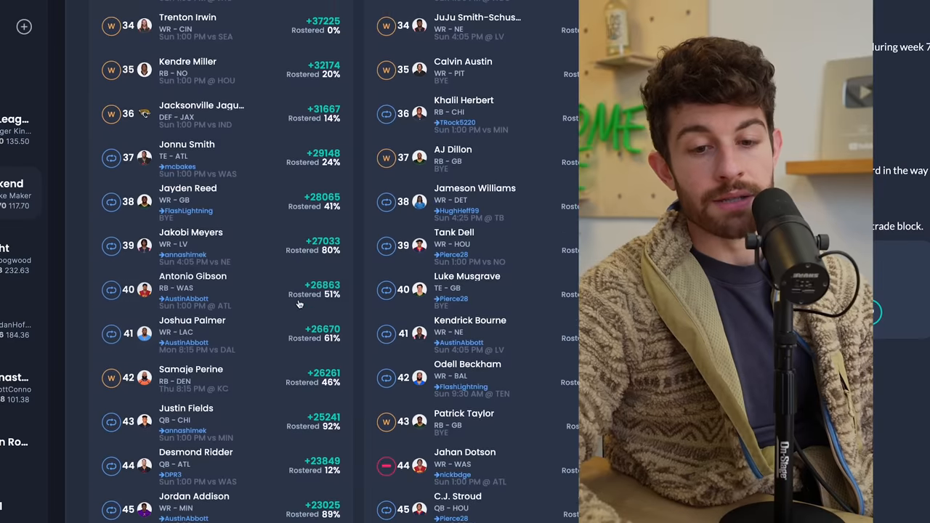
scroll(down, 3)
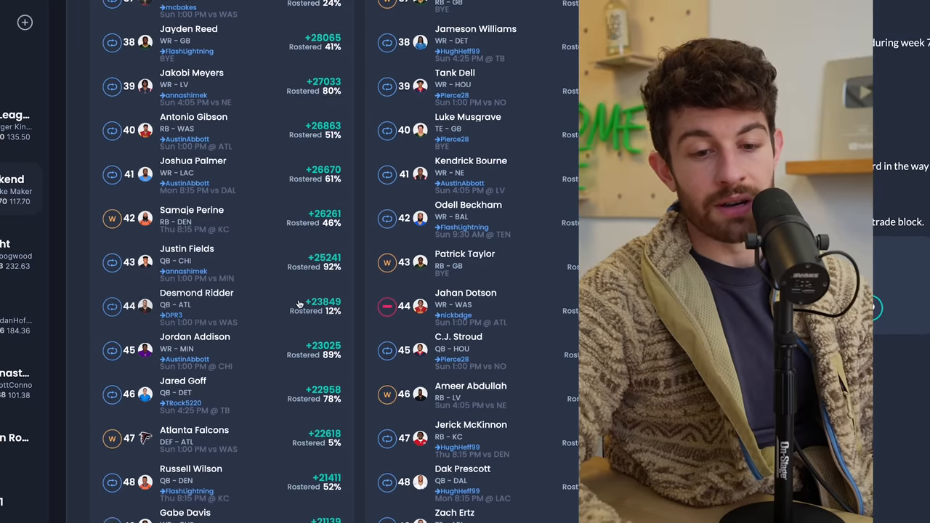
scroll(down, 3)
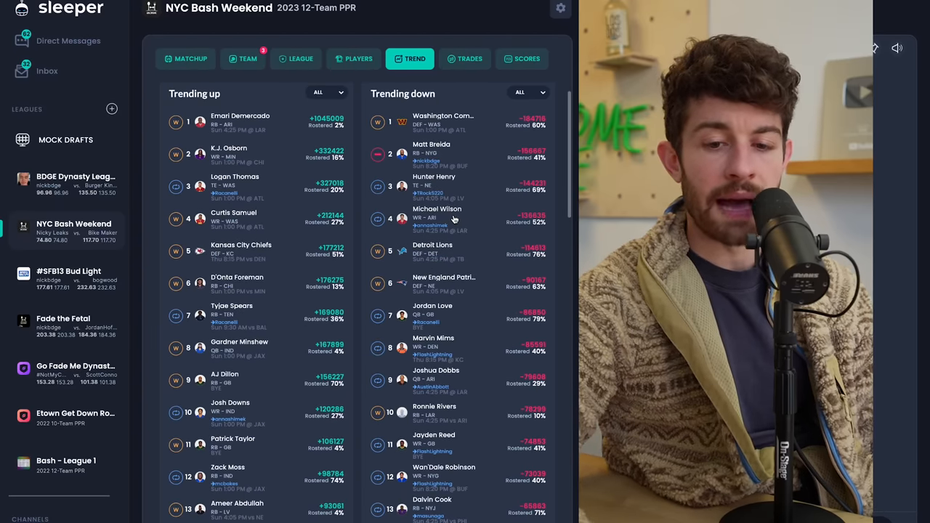
scroll(down, 3)
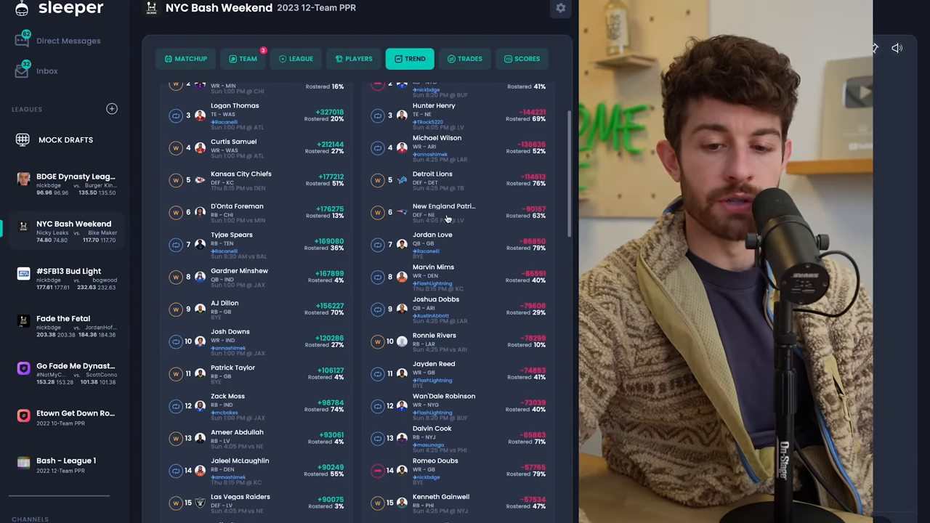
scroll(down, 3)
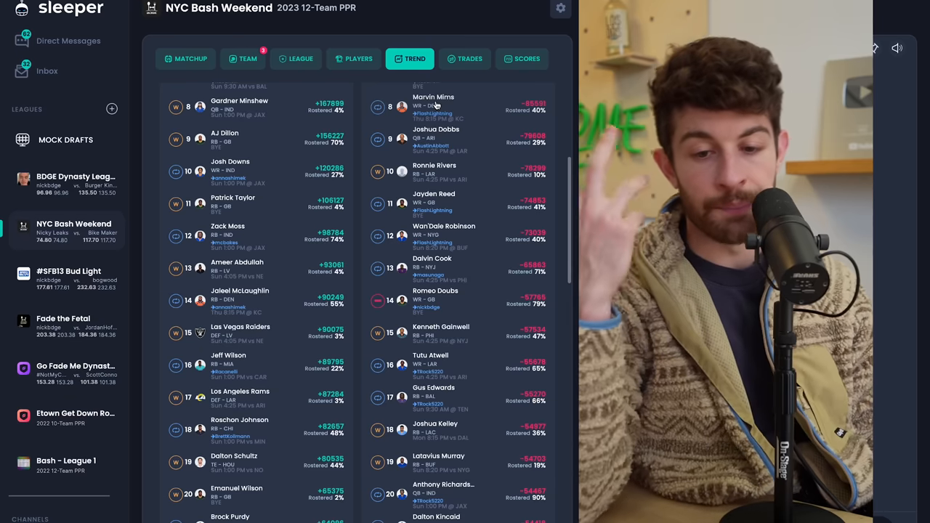
scroll(down, 3)
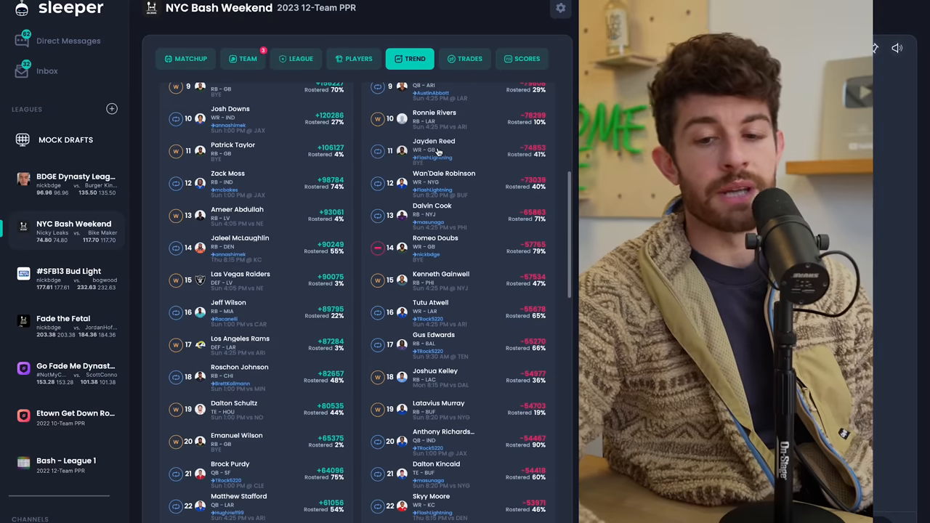
scroll(down, 3)
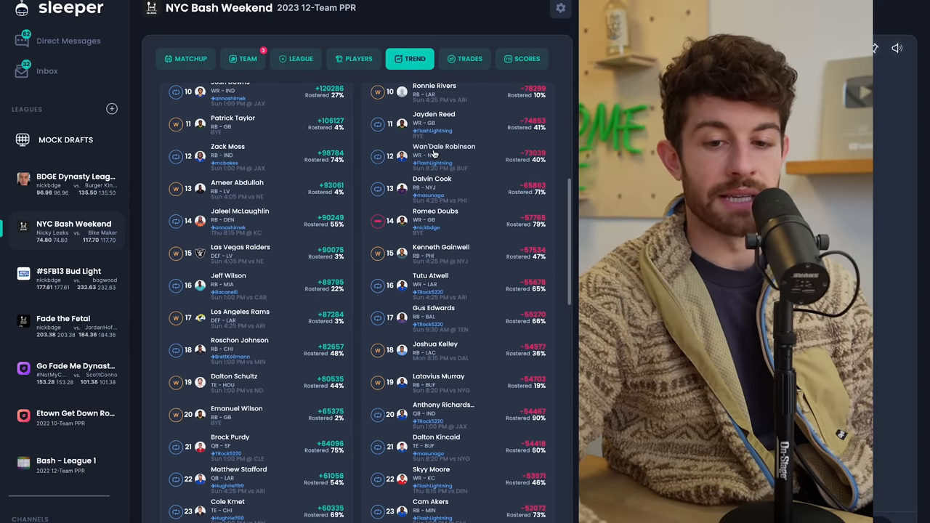
click(444, 151)
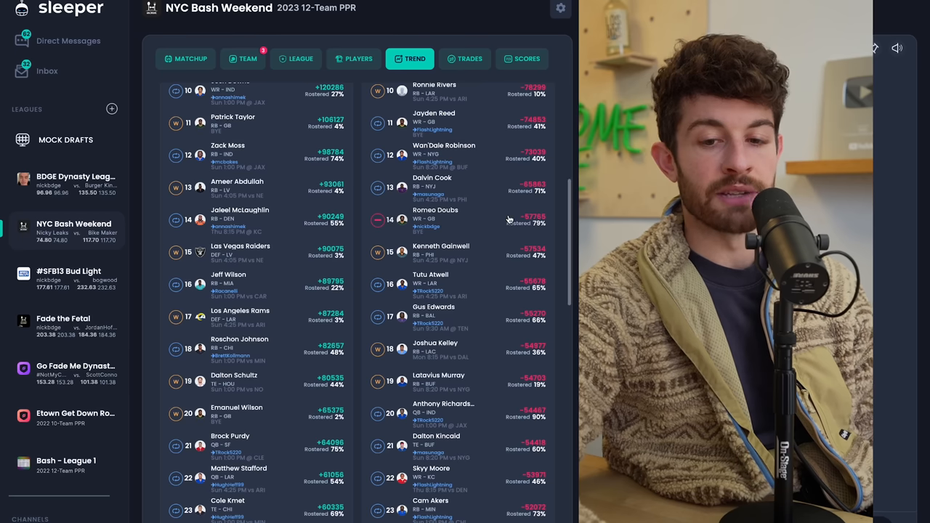
scroll(down, 3)
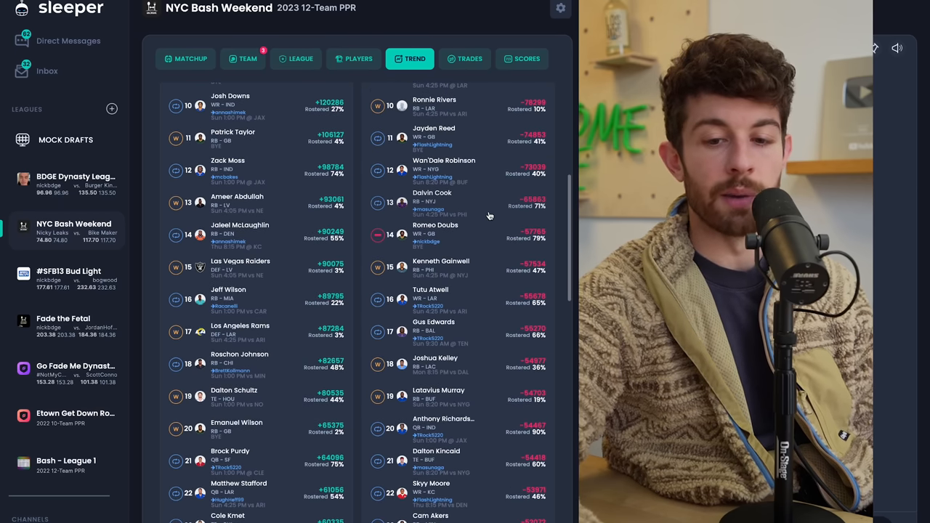
scroll(down, 3)
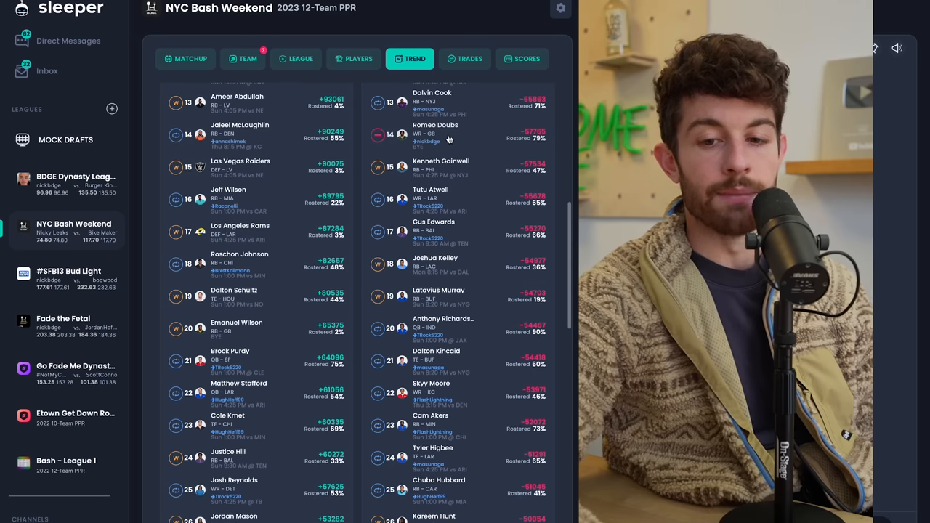
click(442, 160)
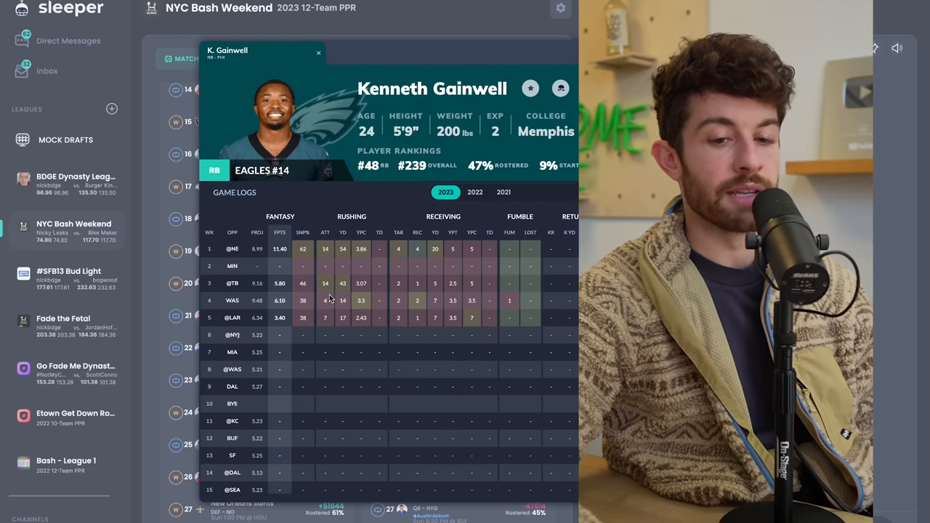
mouse_move(148, 250)
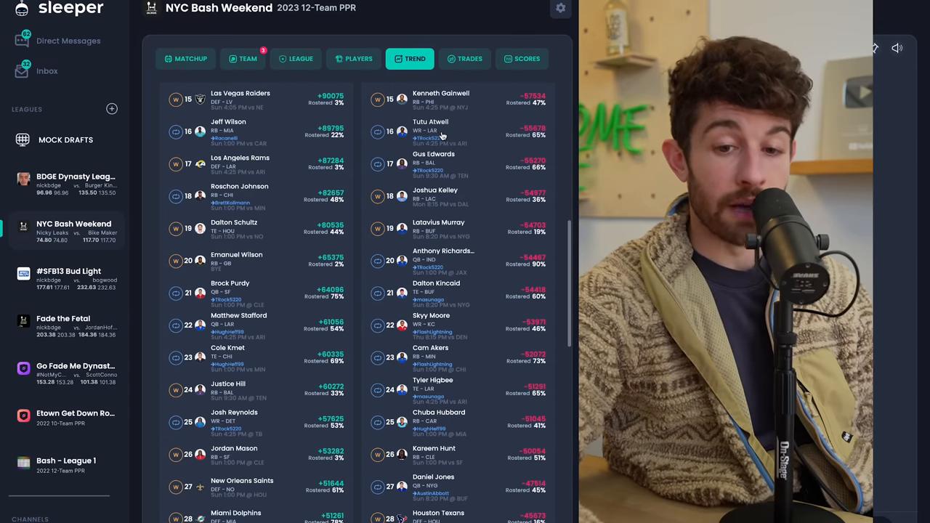
scroll(down, 3)
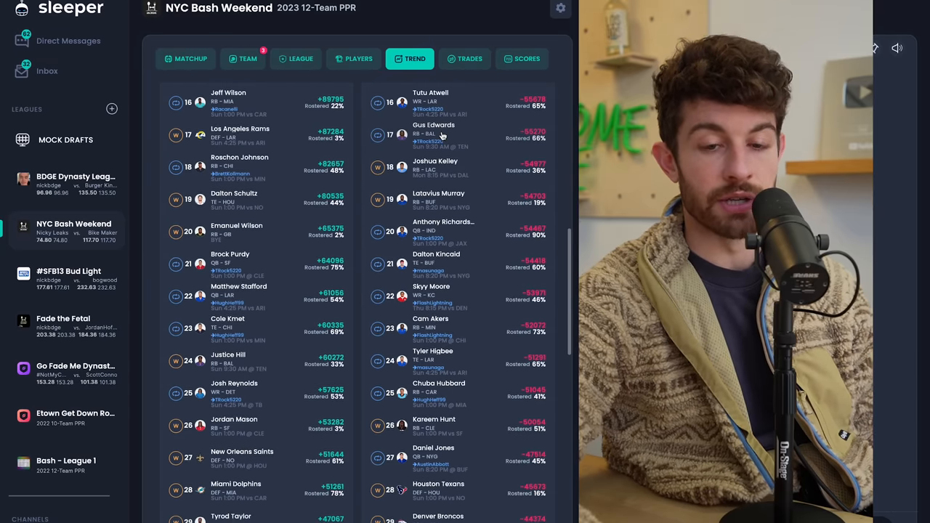
scroll(down, 3)
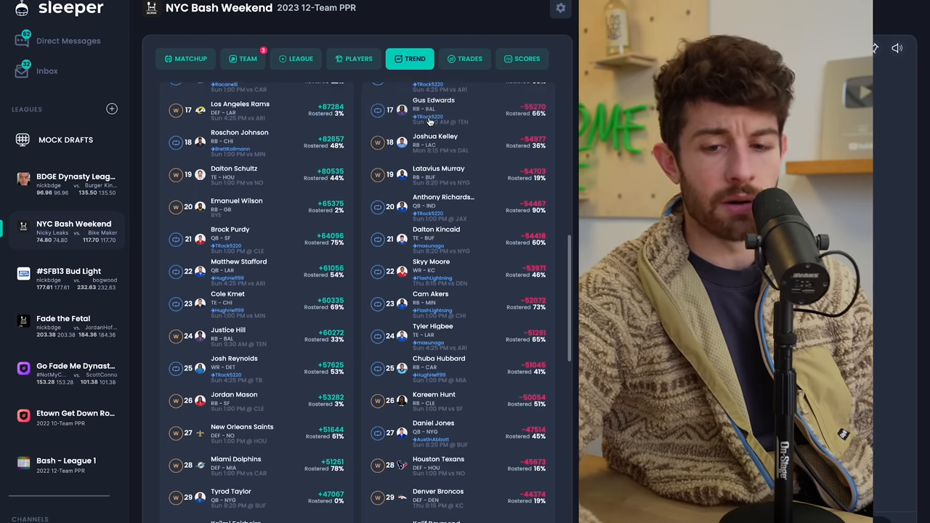
scroll(down, 3)
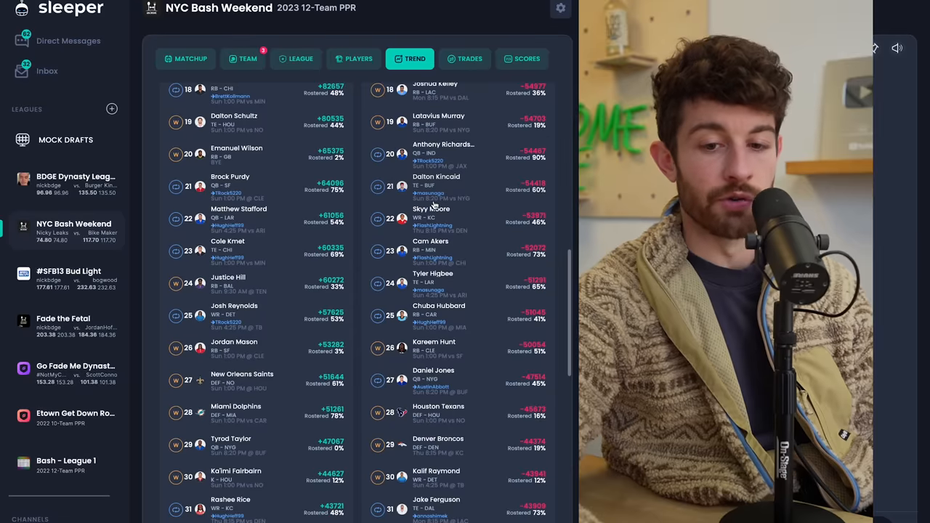
click(436, 186)
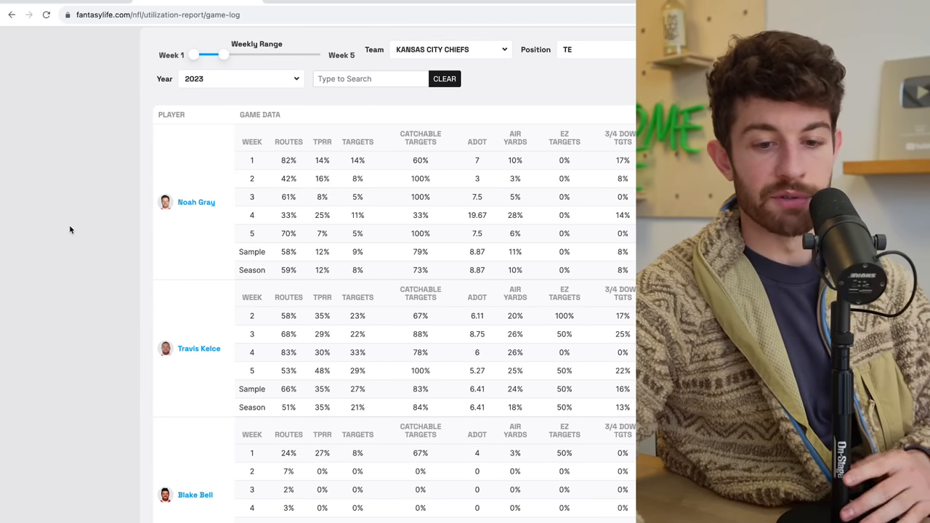
- Scroll the Kansas City Chiefs TE utilization game log of weekly routes, targets and air yards
scroll(down, 3)
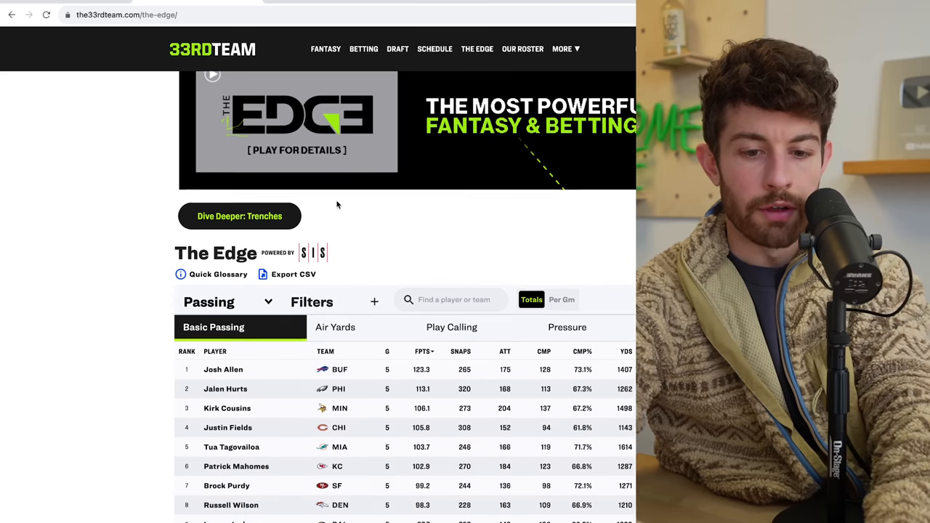
- Switch The Edge table to Team Def and view receiving fantasy points allowed, New York Jets first
scroll(down, 3)
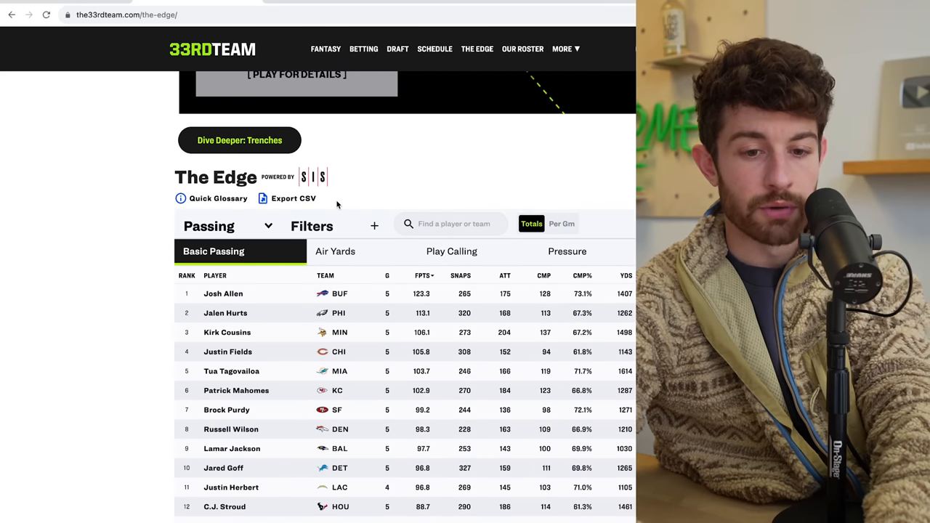
click(227, 227)
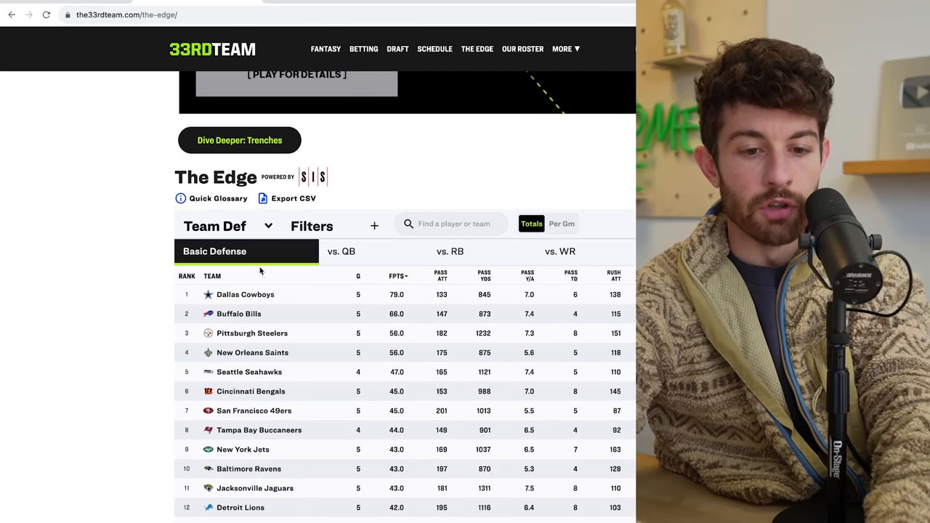
click(449, 251)
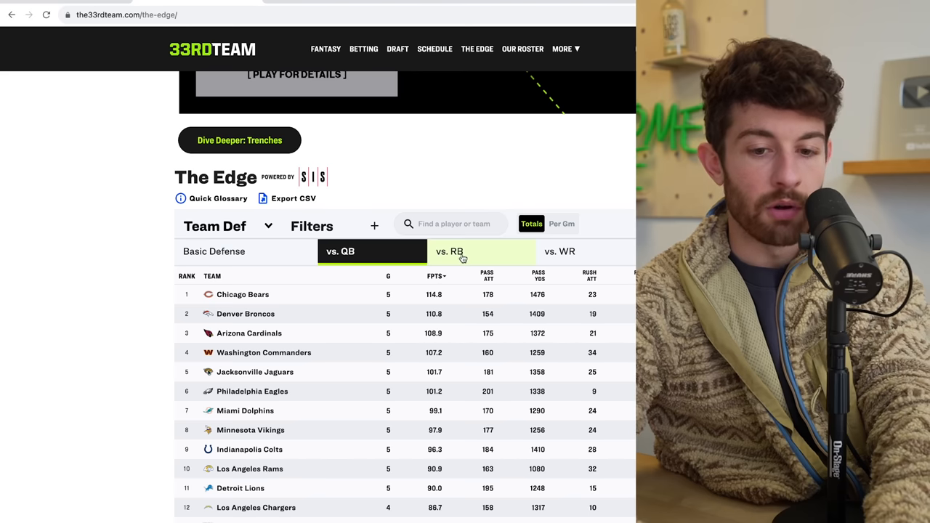
click(447, 251)
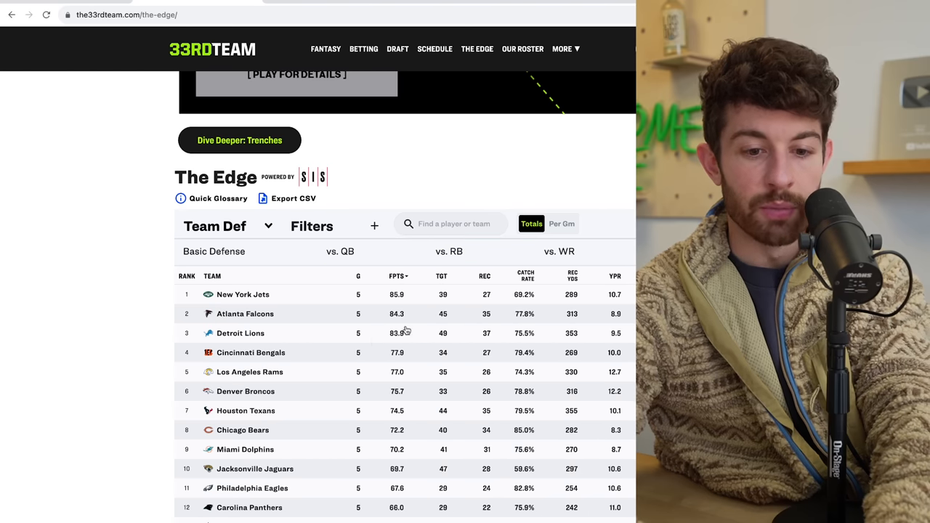
scroll(down, 3)
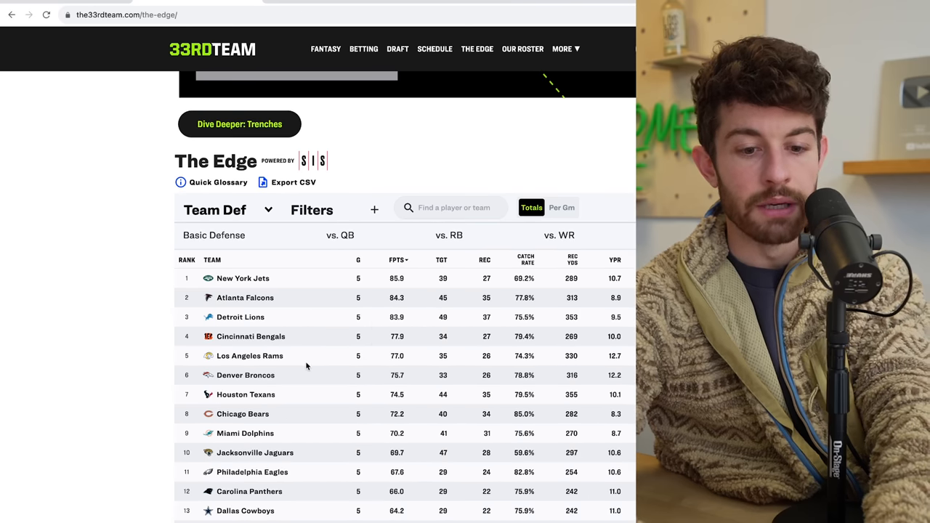
scroll(down, 3)
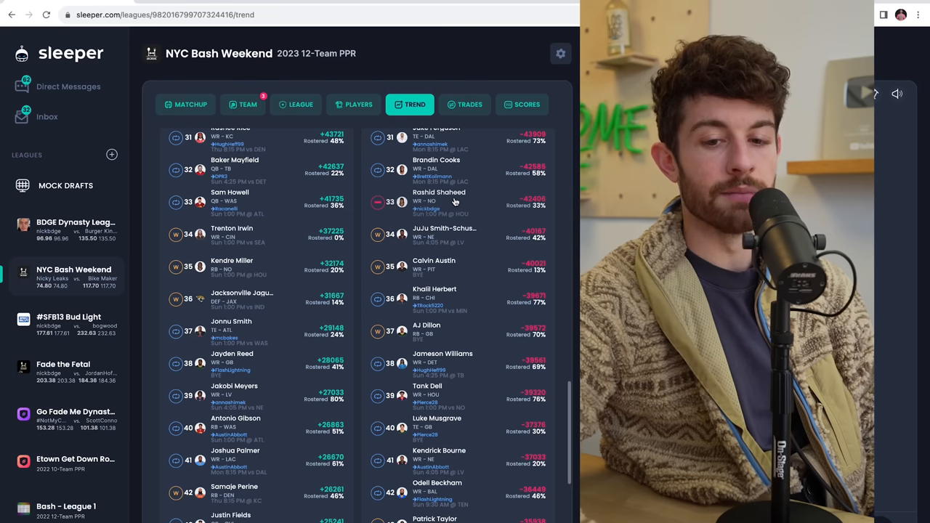
- Scroll the Sleeper Trend lists further down to Brandon Powell and Nick Westbrook-Ikhine
scroll(down, 3)
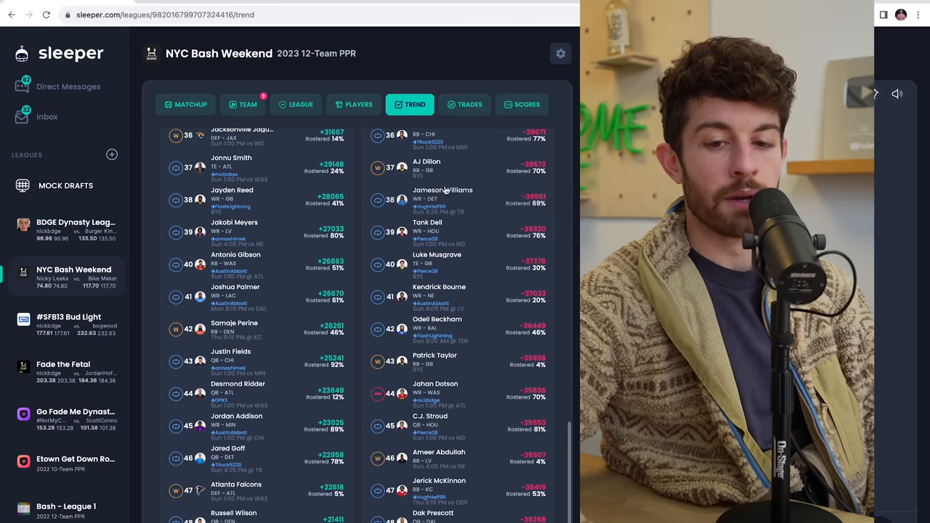
scroll(down, 3)
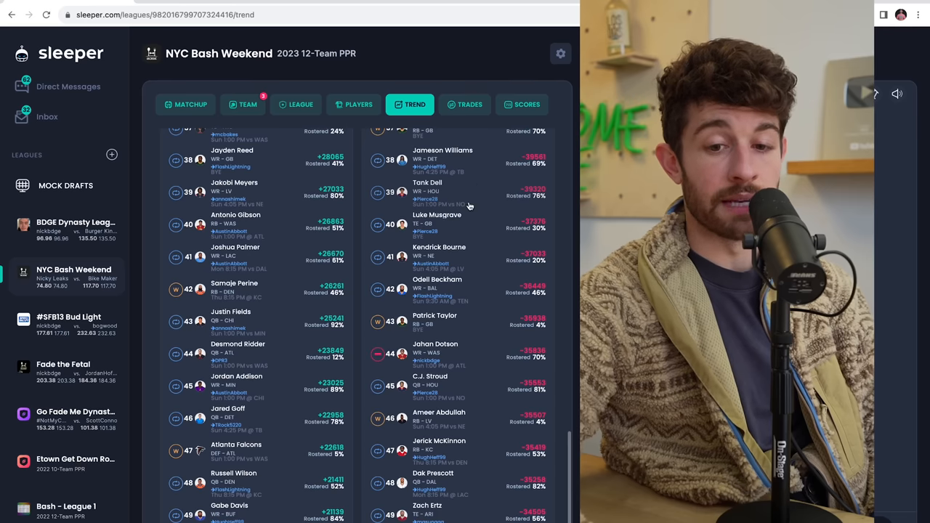
scroll(down, 3)
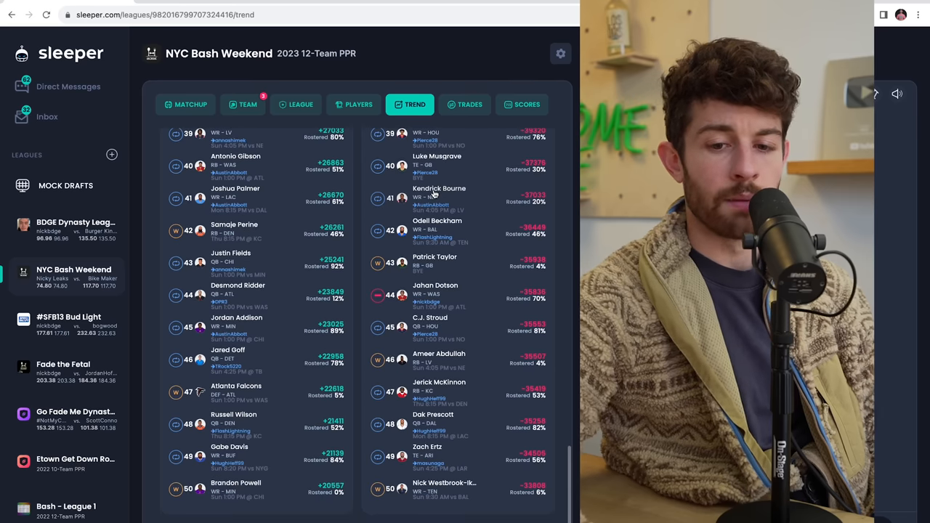